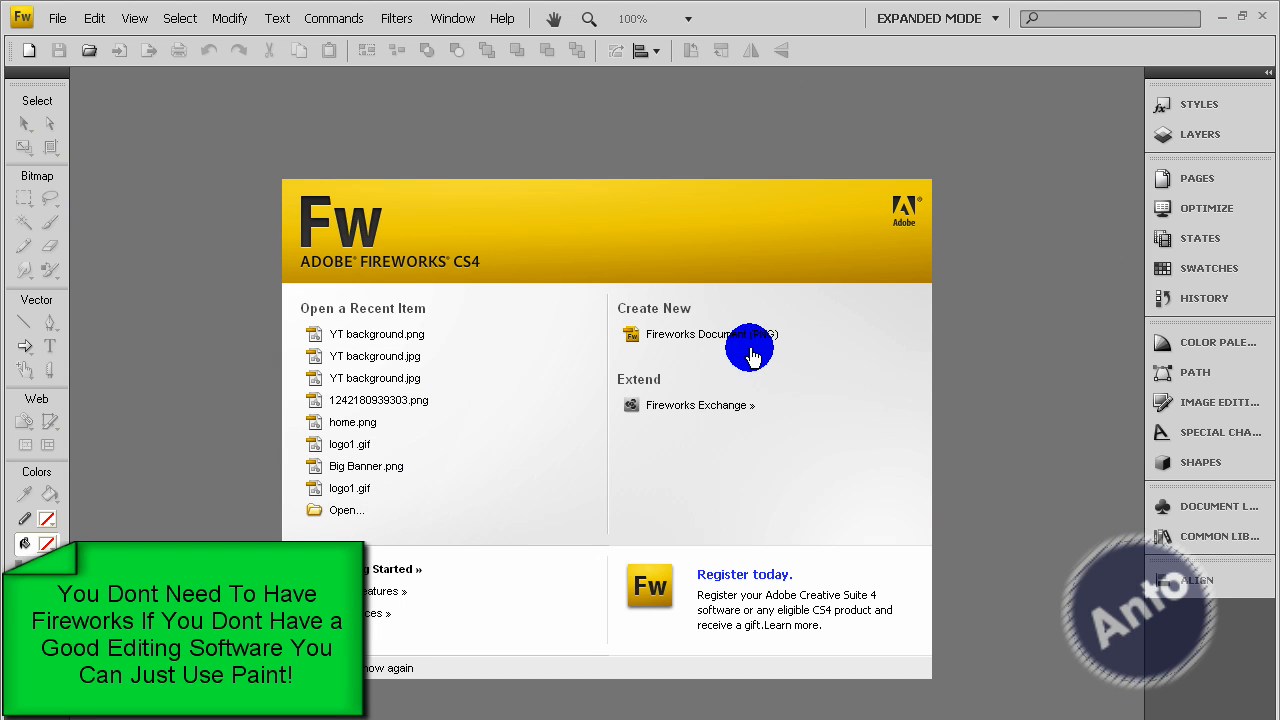
# Create a 150 × 50 pixel Fireworks document with a transparent canvas.
pyautogui.click(695, 334)
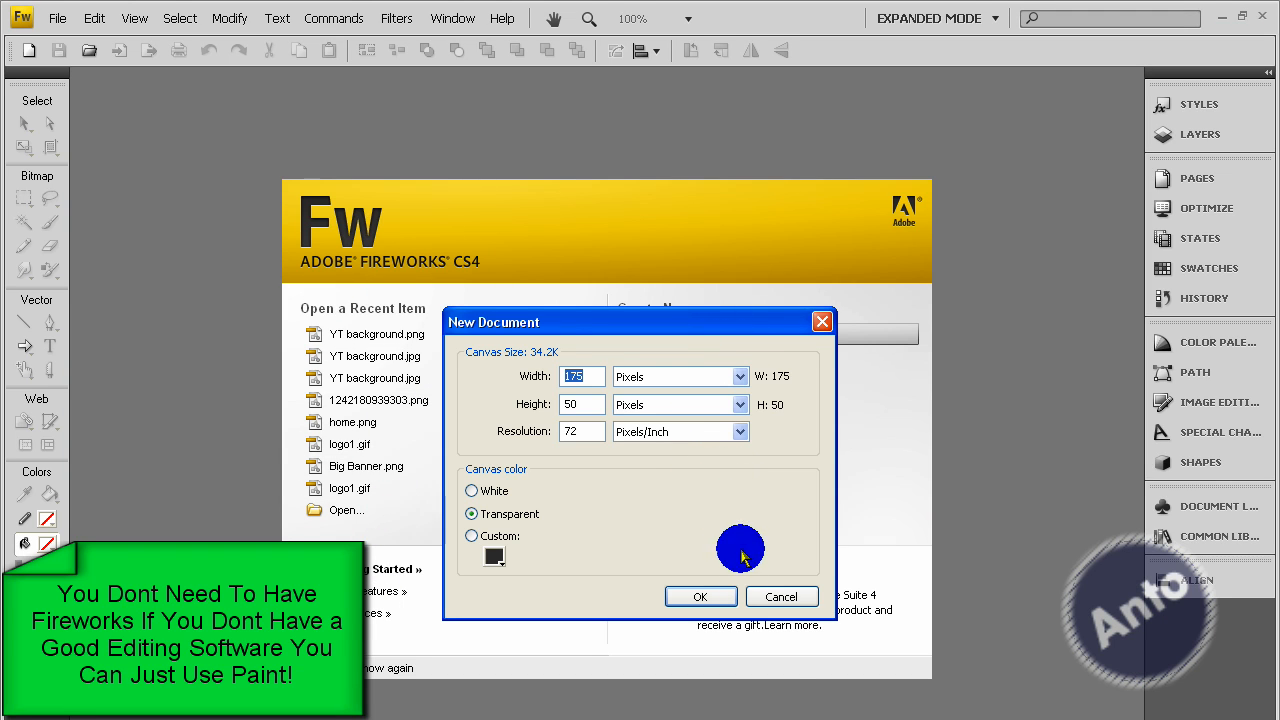
pyautogui.write('150')
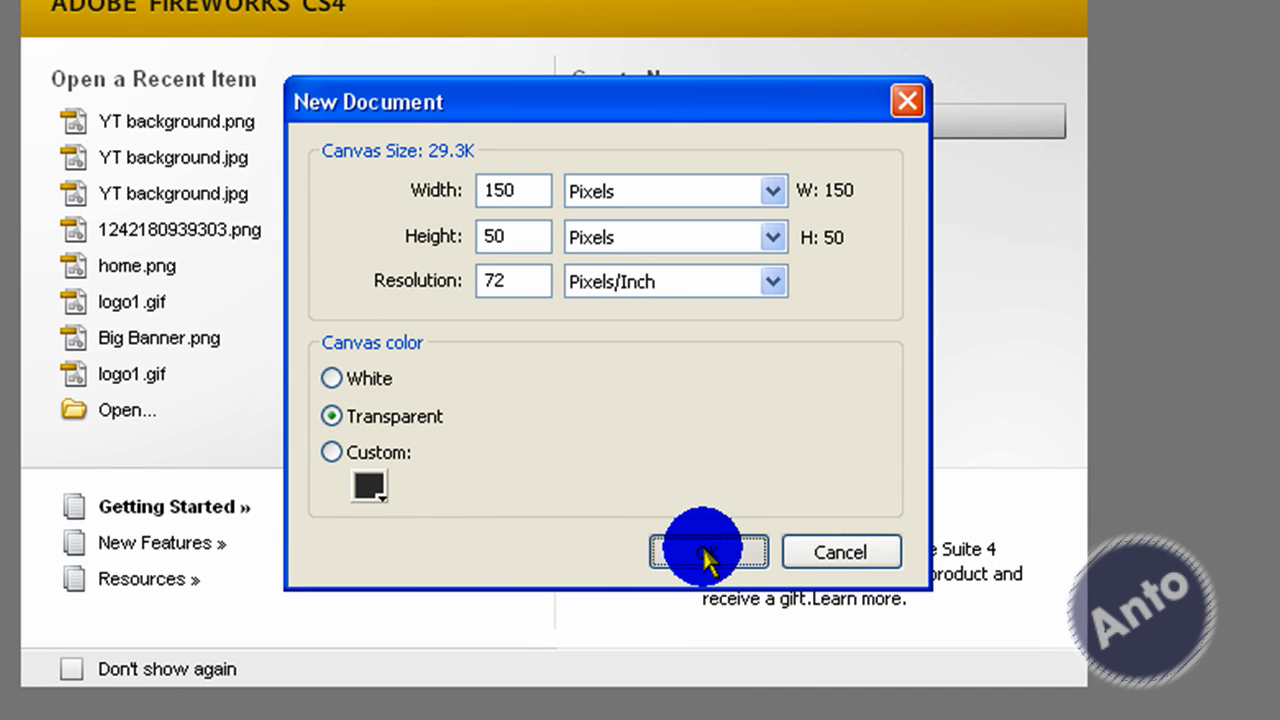
pyautogui.click(708, 551)
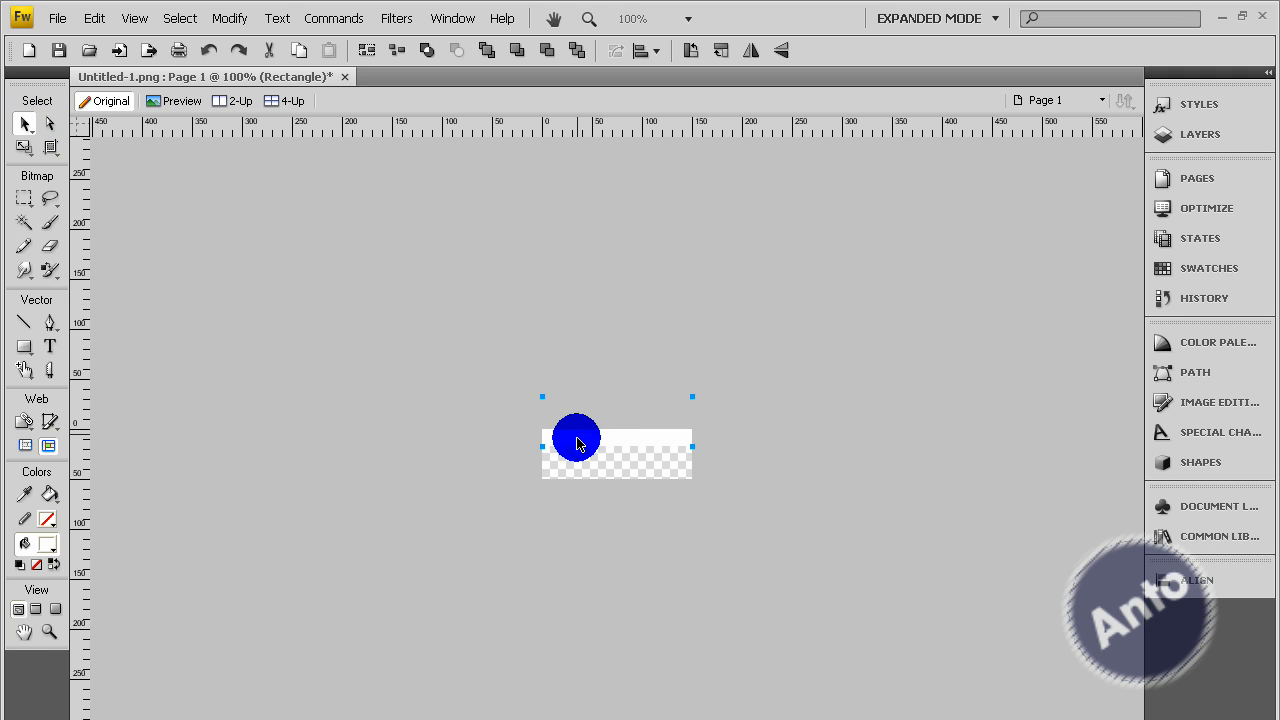
# Show the layers and Styles panels, browsing collections until Web 2 styles display.
pyautogui.press('Delete')
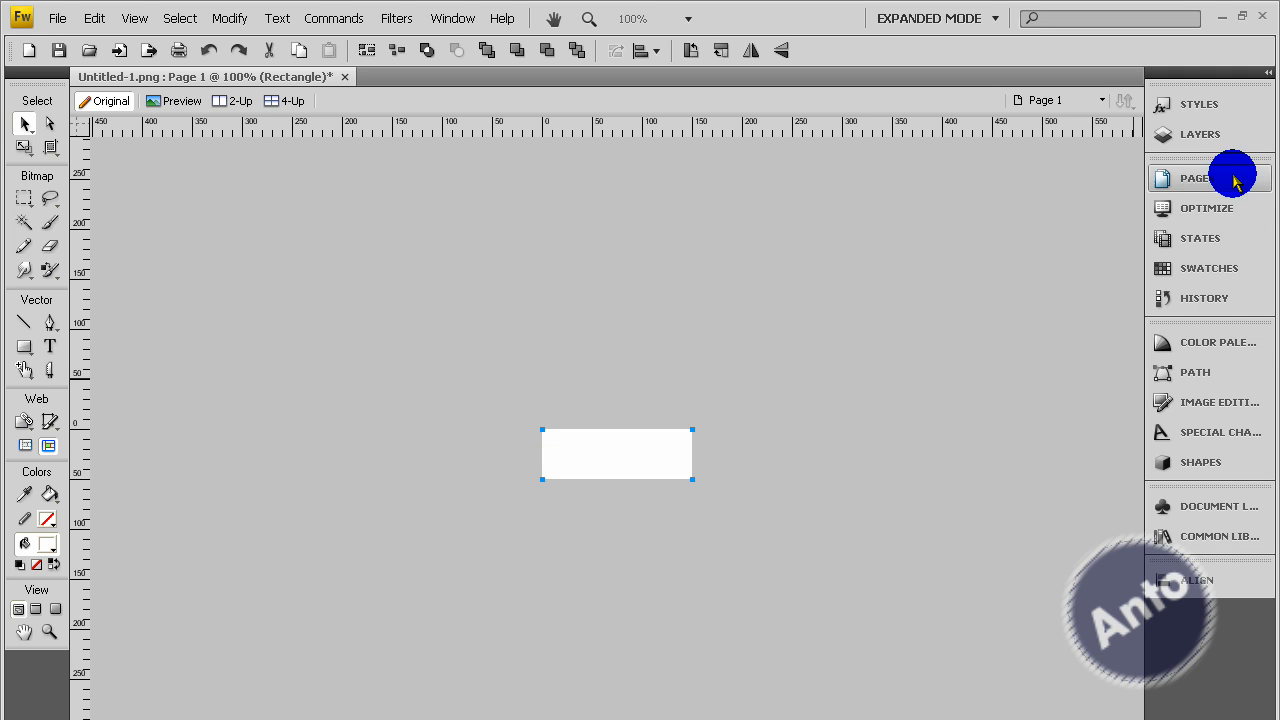
pyautogui.click(1200, 134)
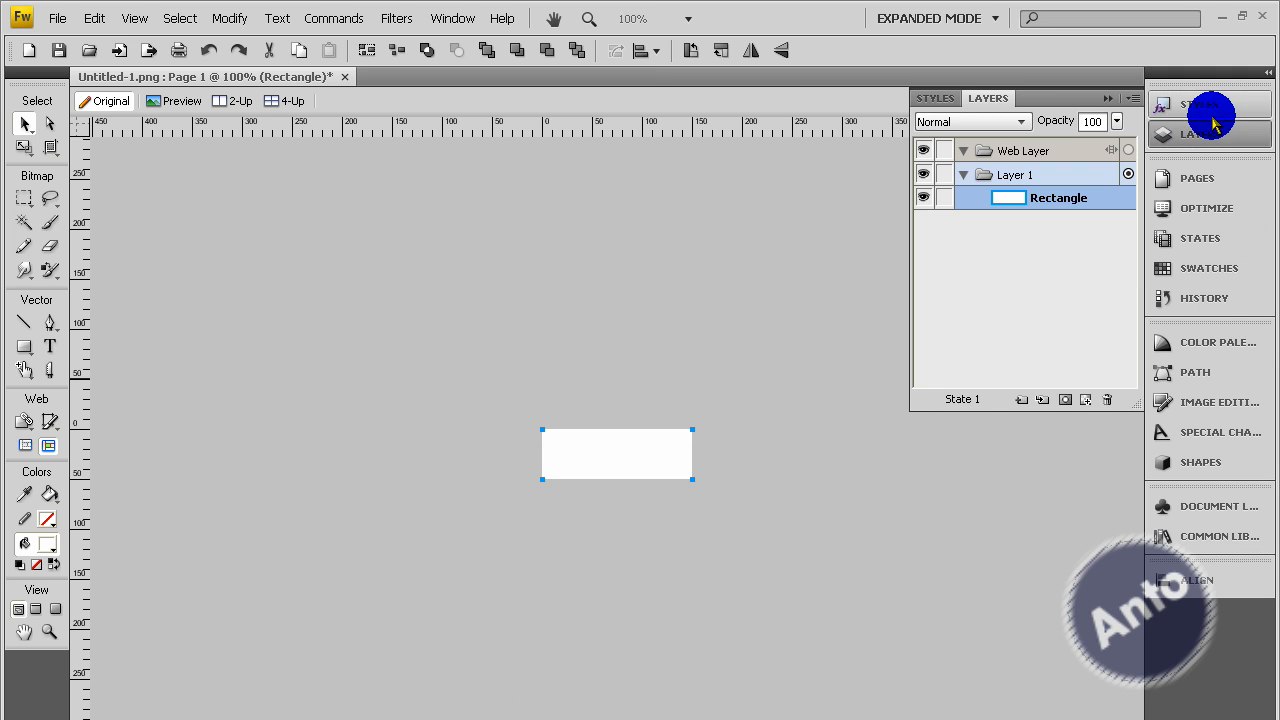
pyautogui.click(935, 98)
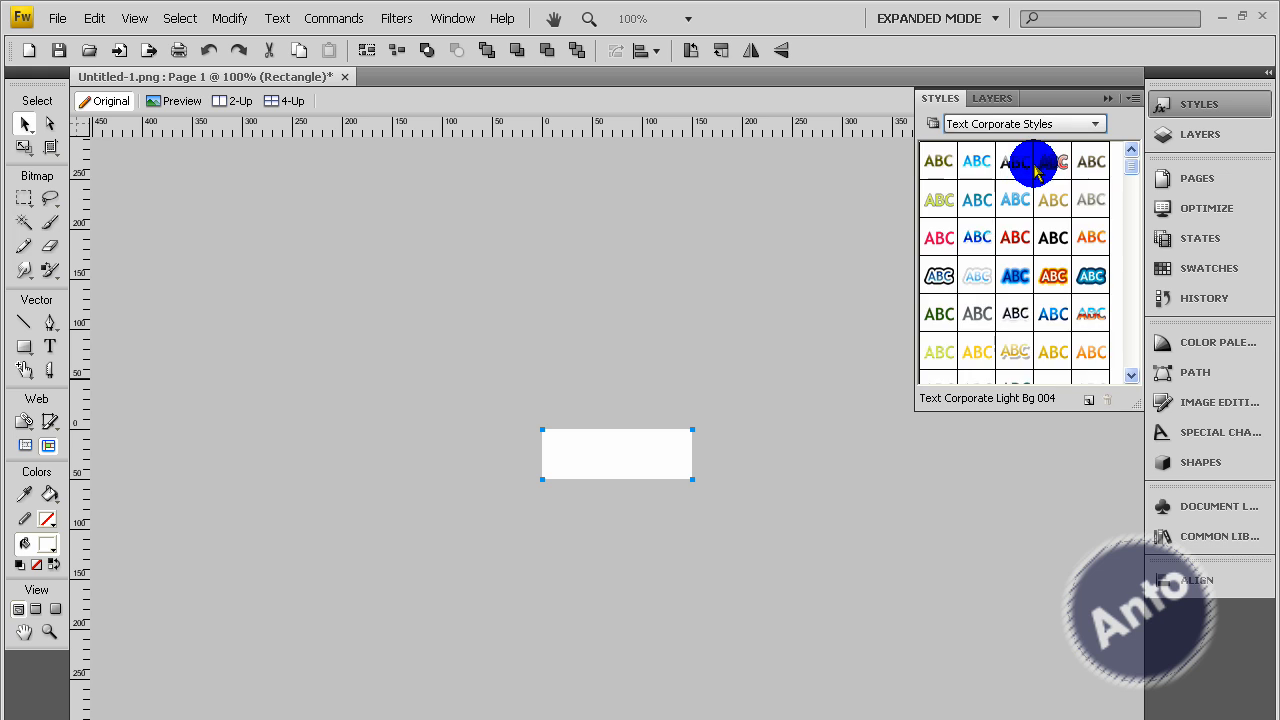
pyautogui.click(1023, 123)
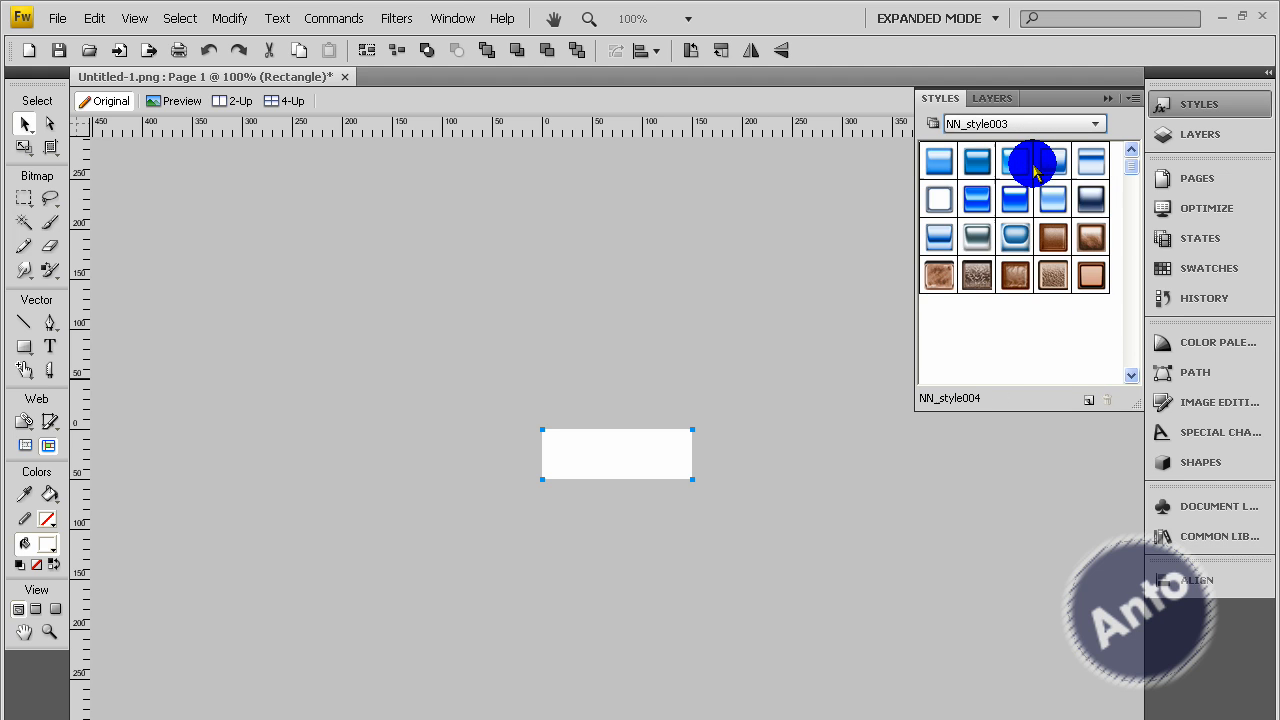
pyautogui.click(1097, 123)
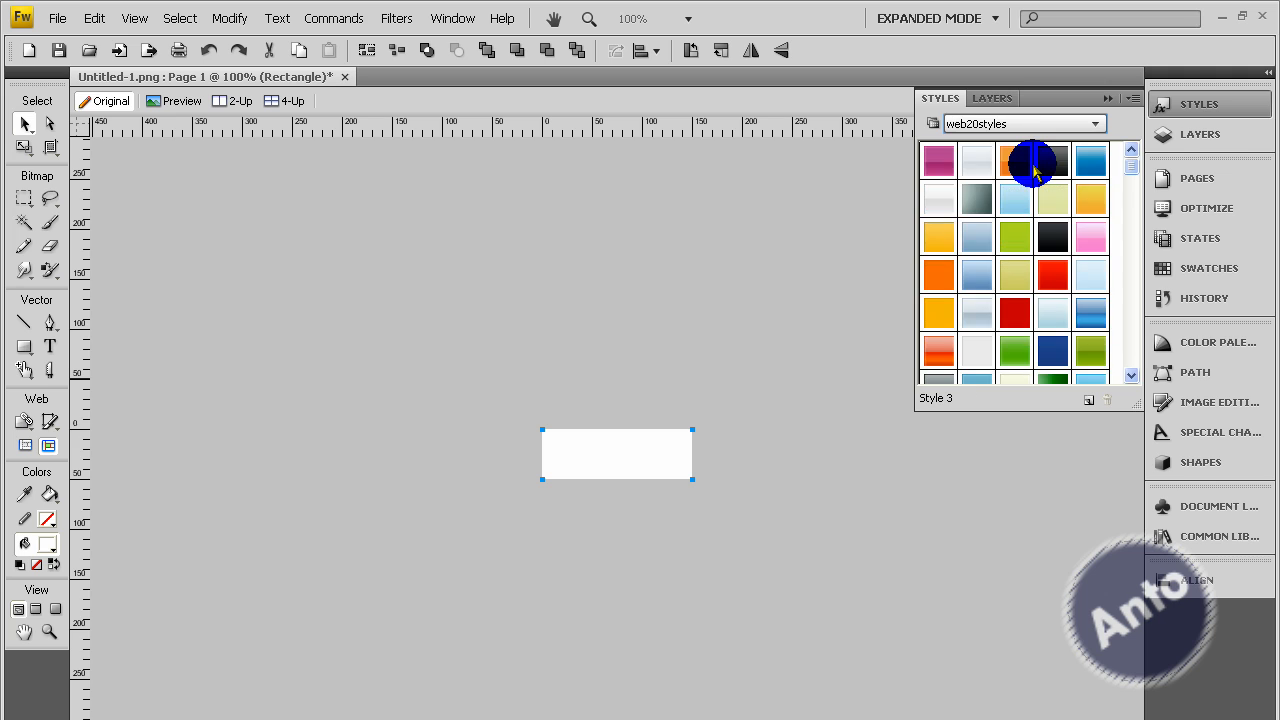
pyautogui.click(1023, 123)
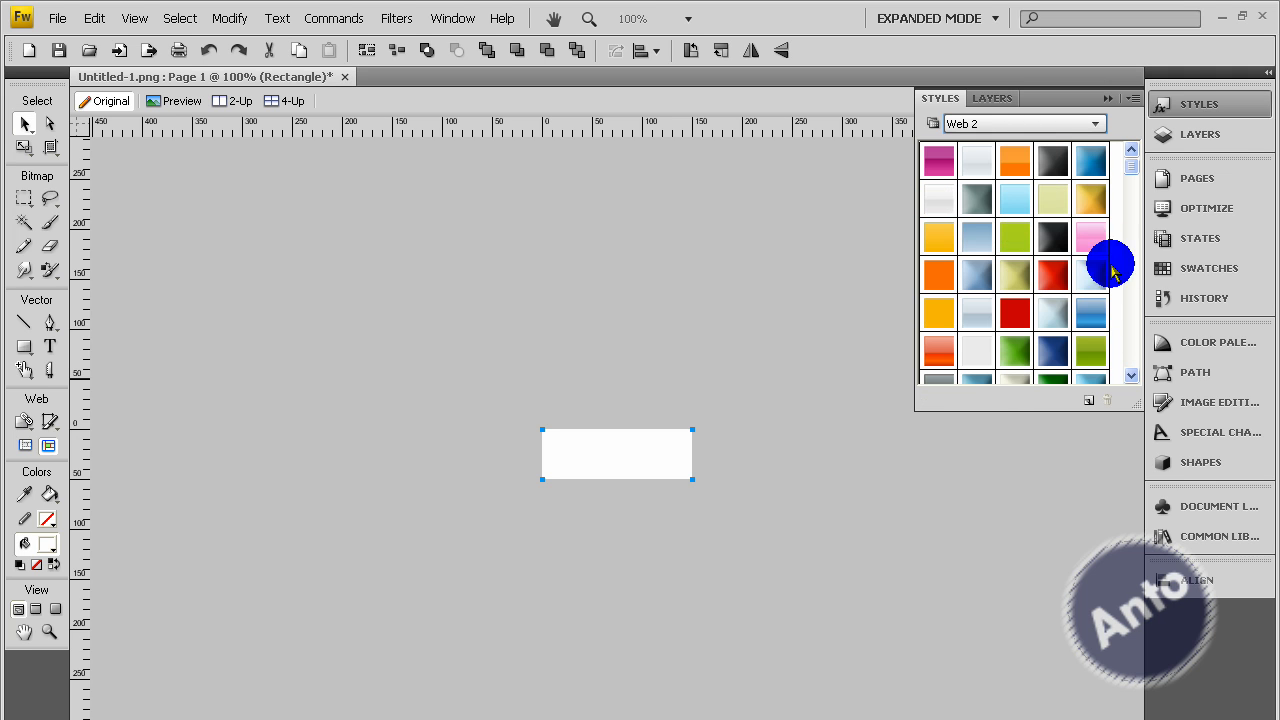
pyautogui.click(1013, 350)
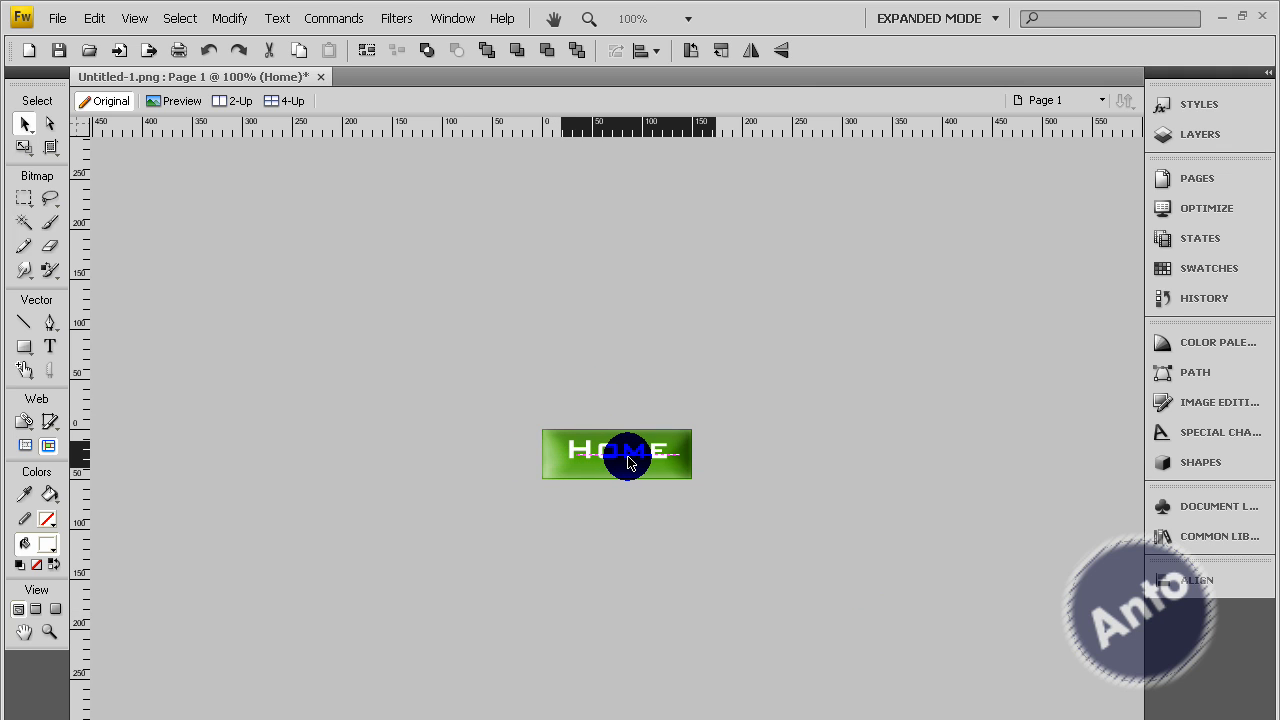
# Reposition the Home text on the green button and begin saving from the File menu.
pyautogui.click(617, 453)
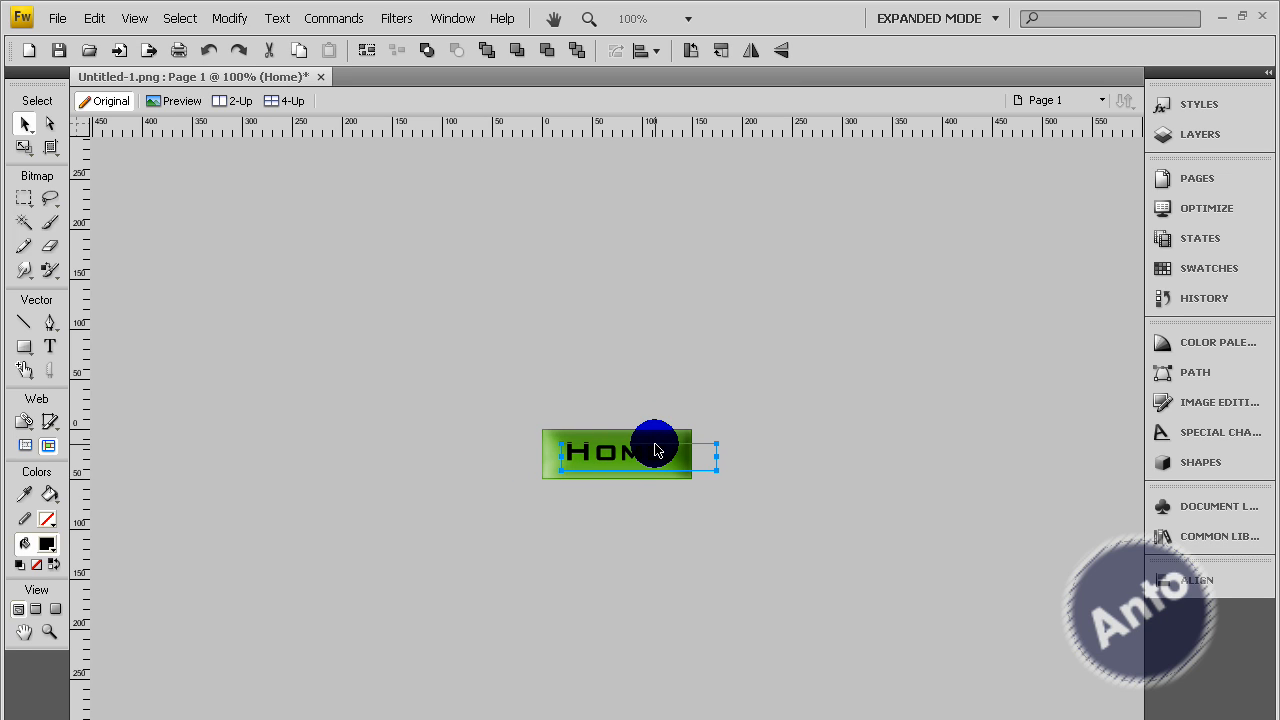
pyautogui.moveTo(655, 445); pyautogui.dragTo(630, 460)
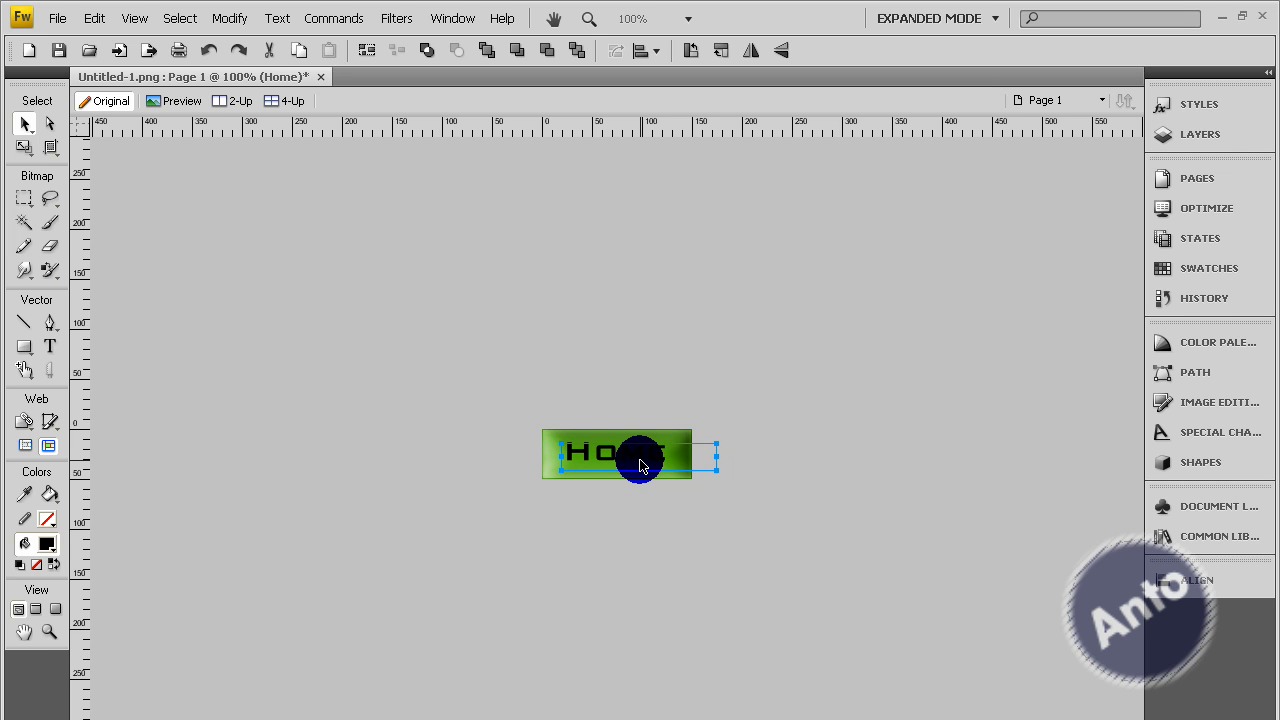
pyautogui.click(94, 18)
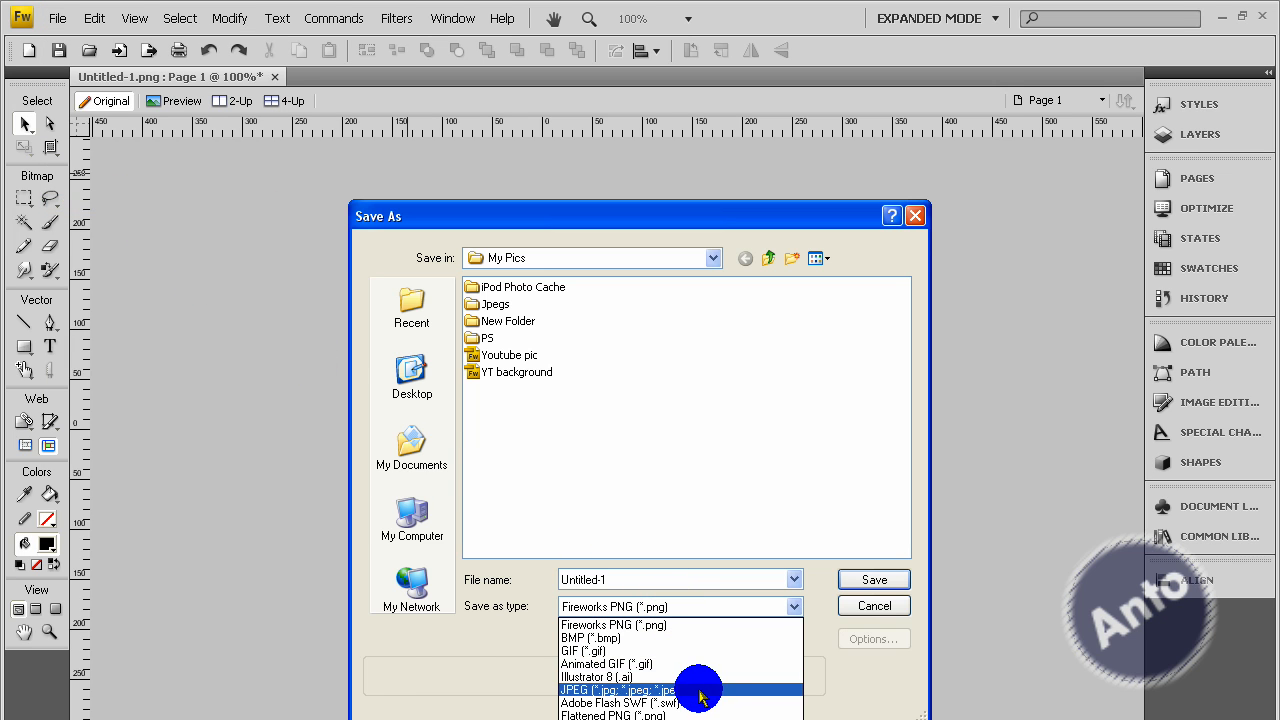
# Save the button as a JPEG named home_first.
pyautogui.click(619, 690)
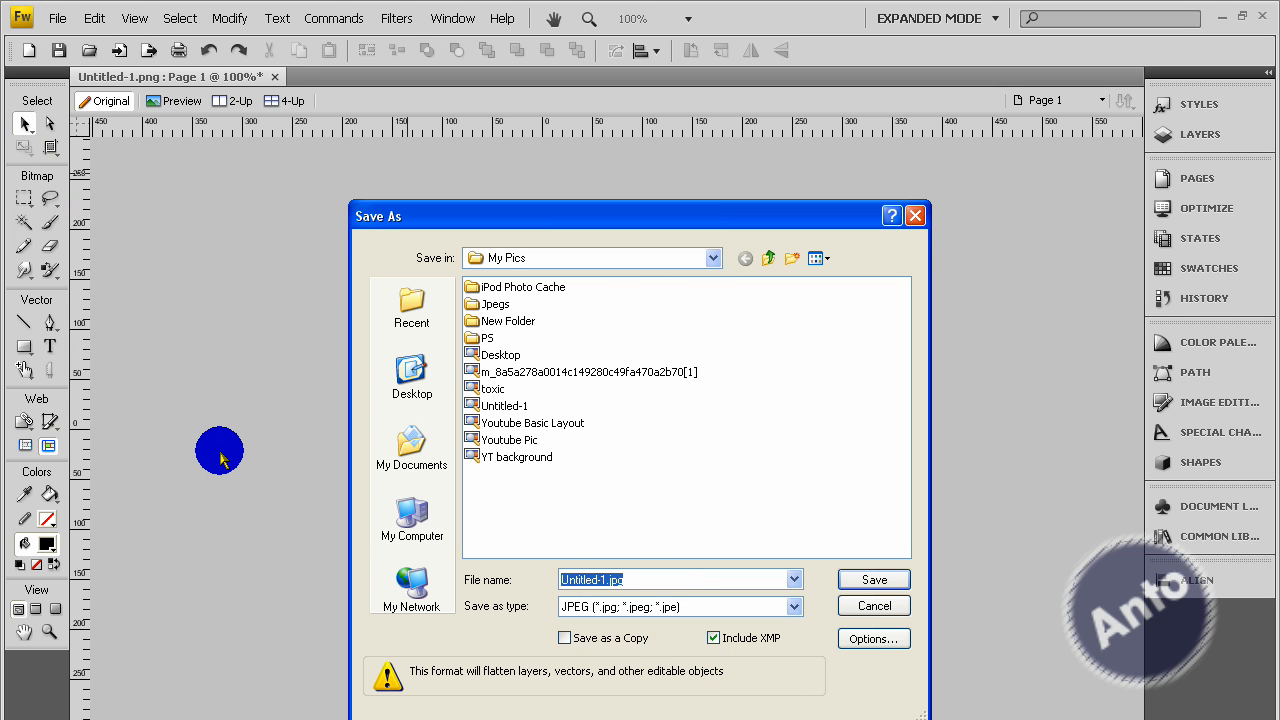
pyautogui.write('home')
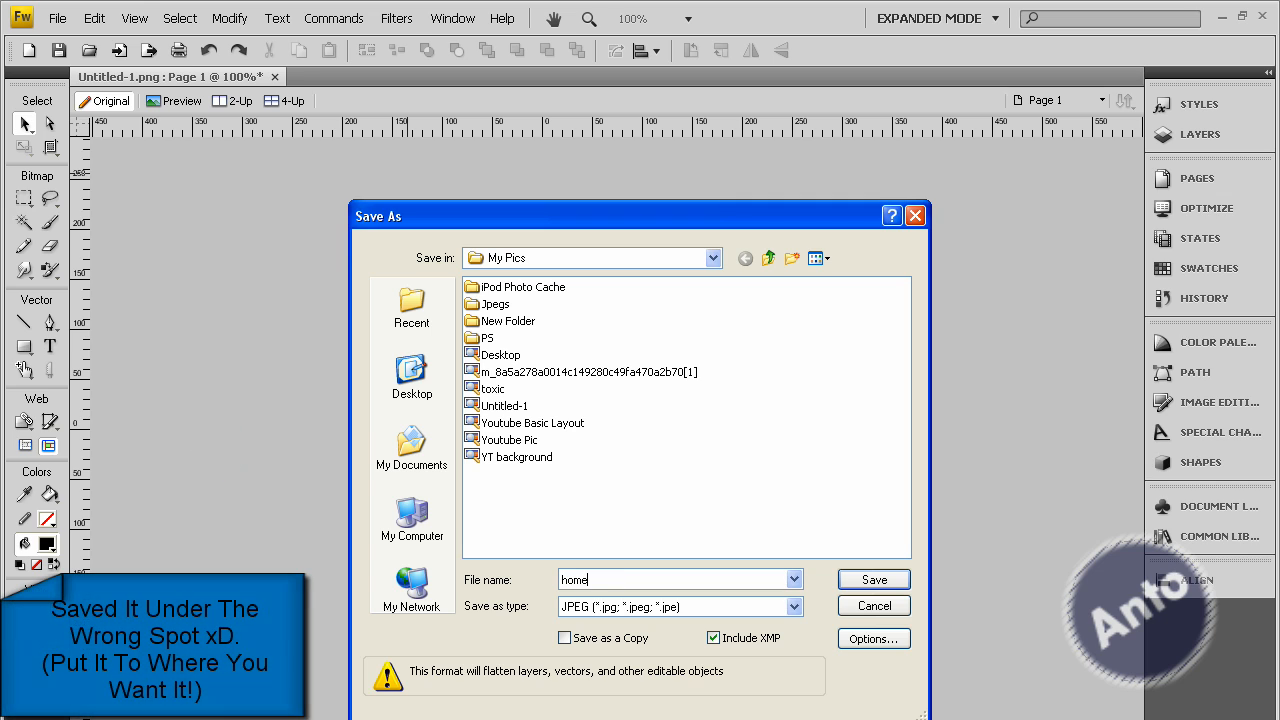
pyautogui.write('_firs')
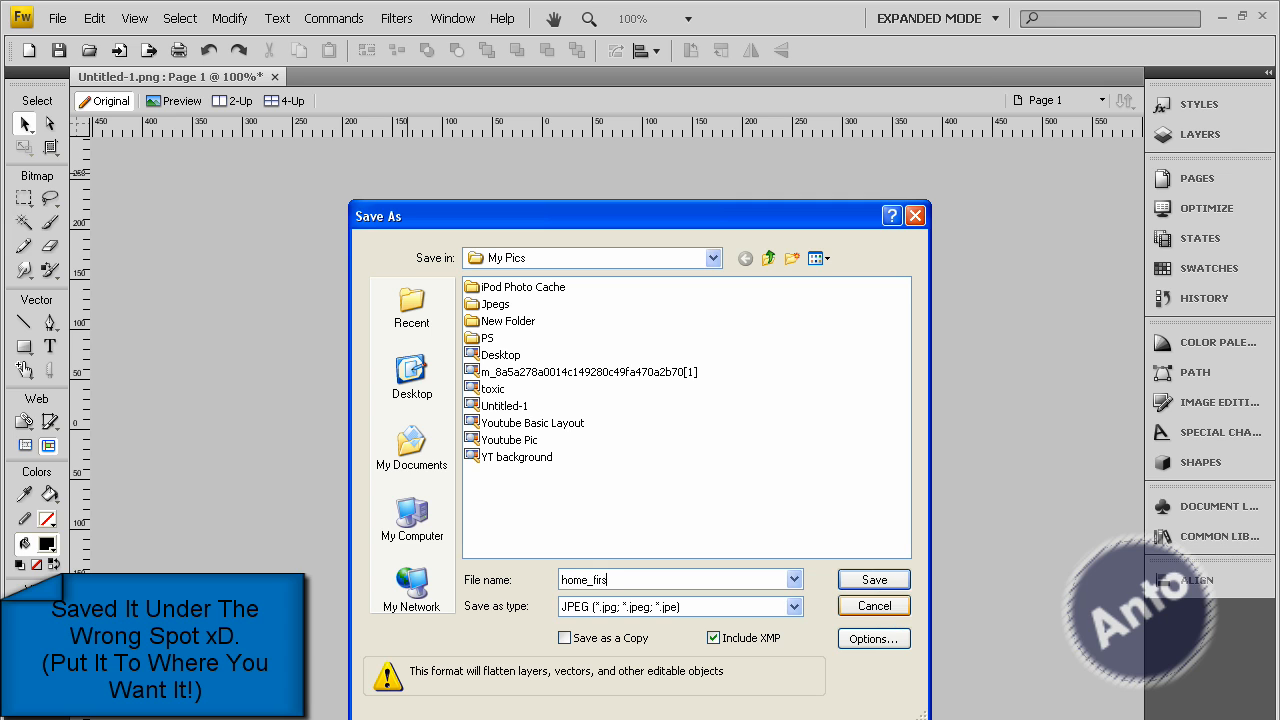
pyautogui.click(872, 579)
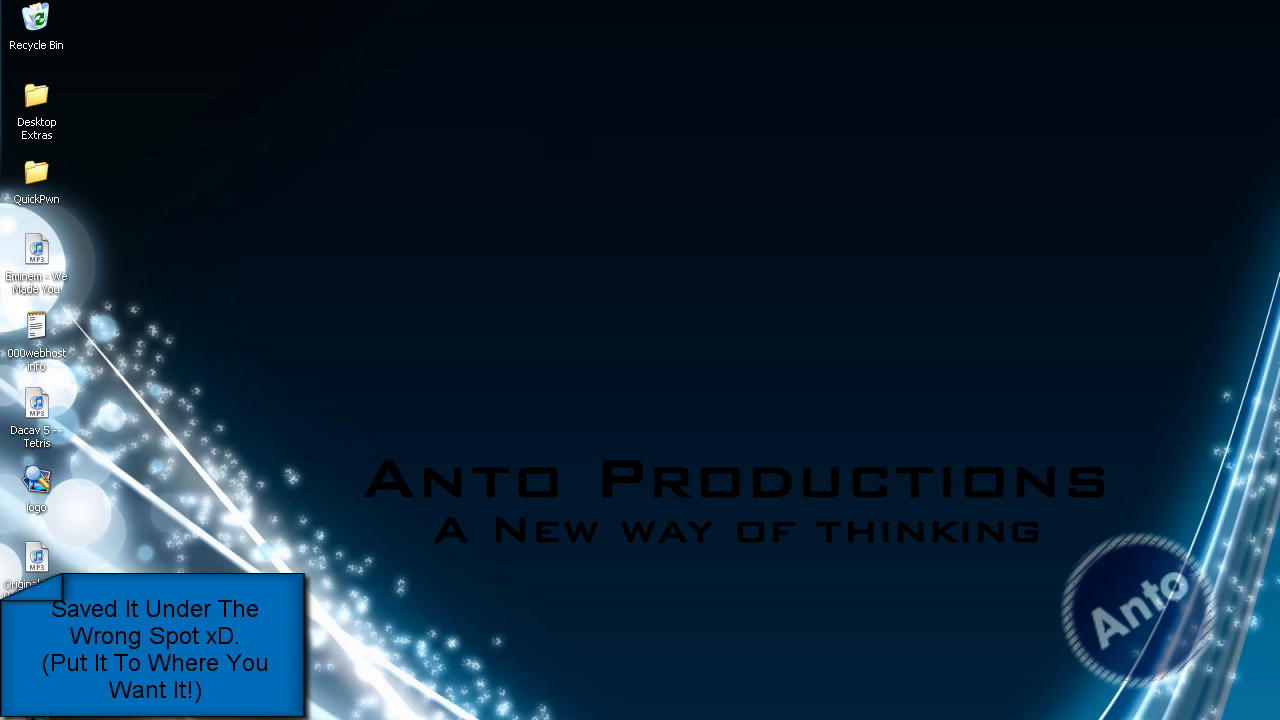
# Close the save window and return to the home_first document.
pyautogui.click(36, 478)
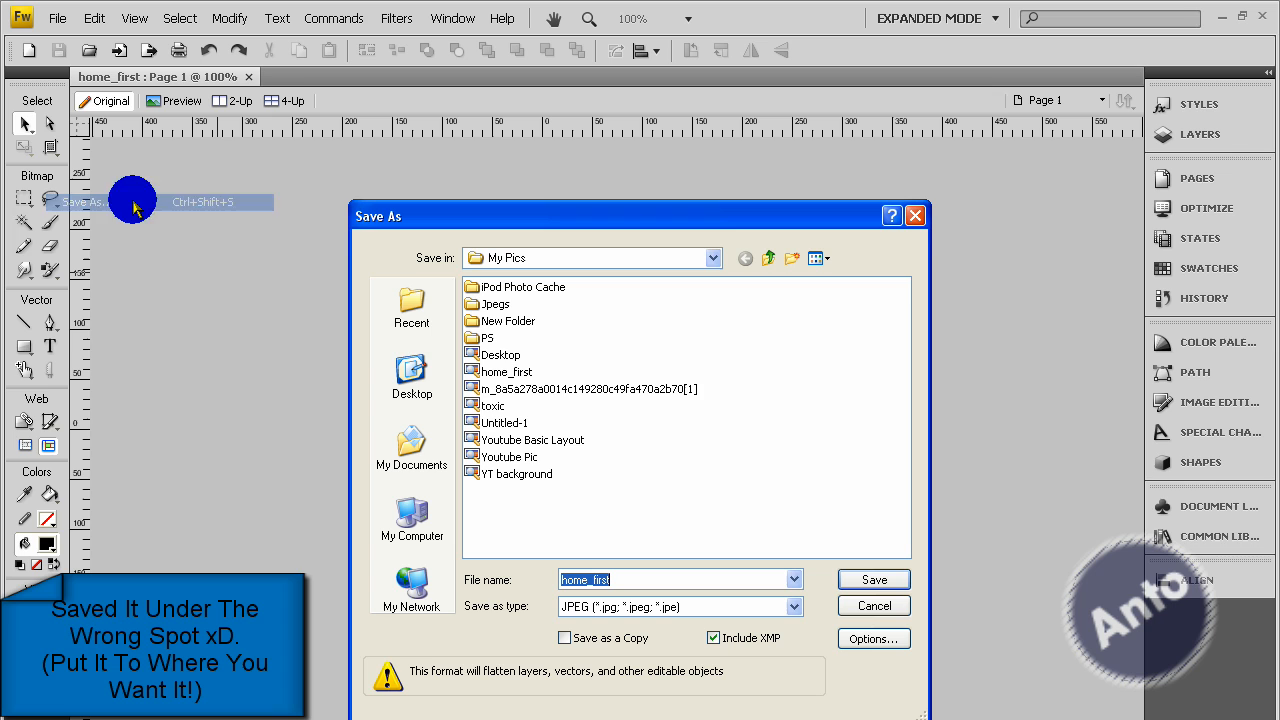
pyautogui.click(411, 380)
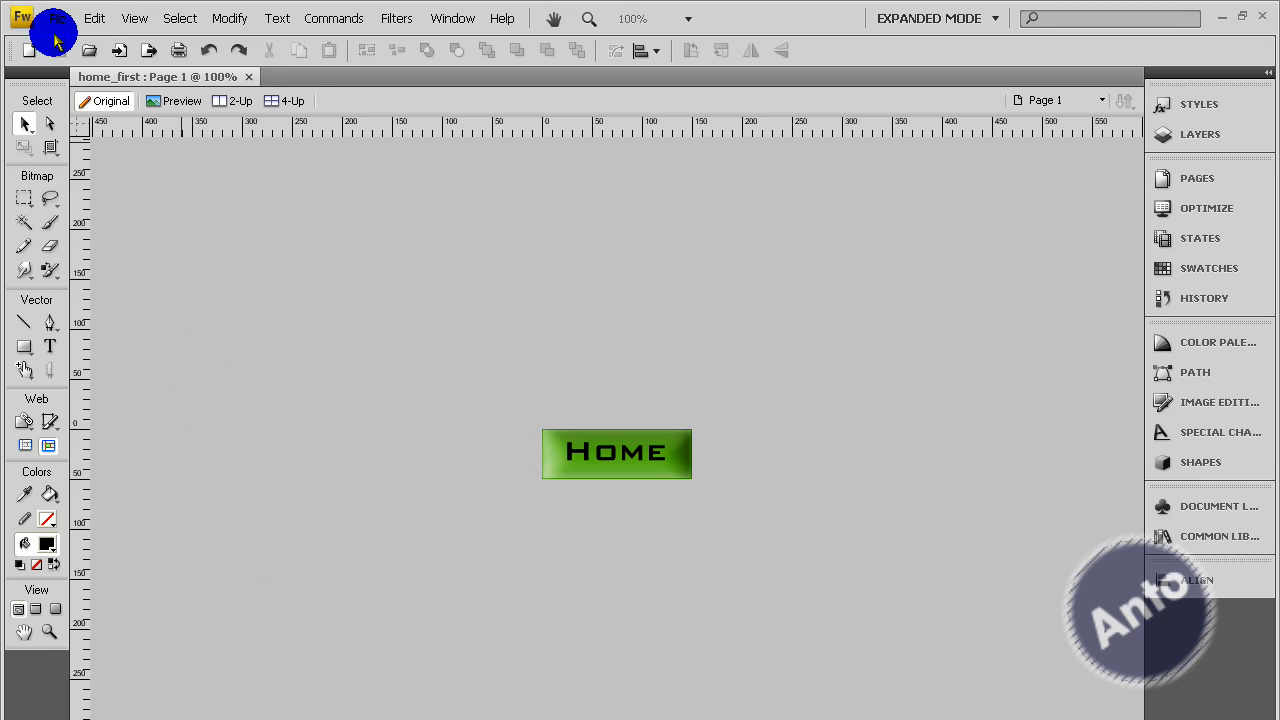
pyautogui.click(58, 18)
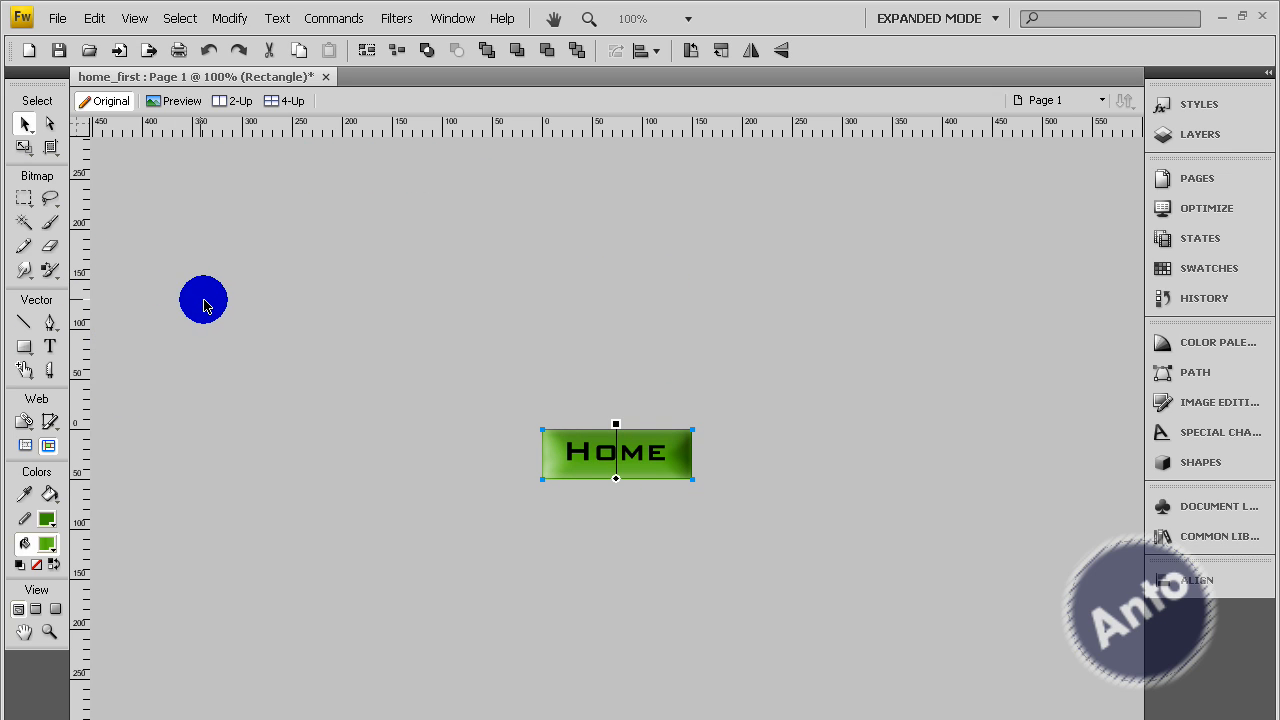
# Draw an arrow auto shape at the left end of the Home button.
pyautogui.moveTo(203, 300); pyautogui.dragTo(156, 422)
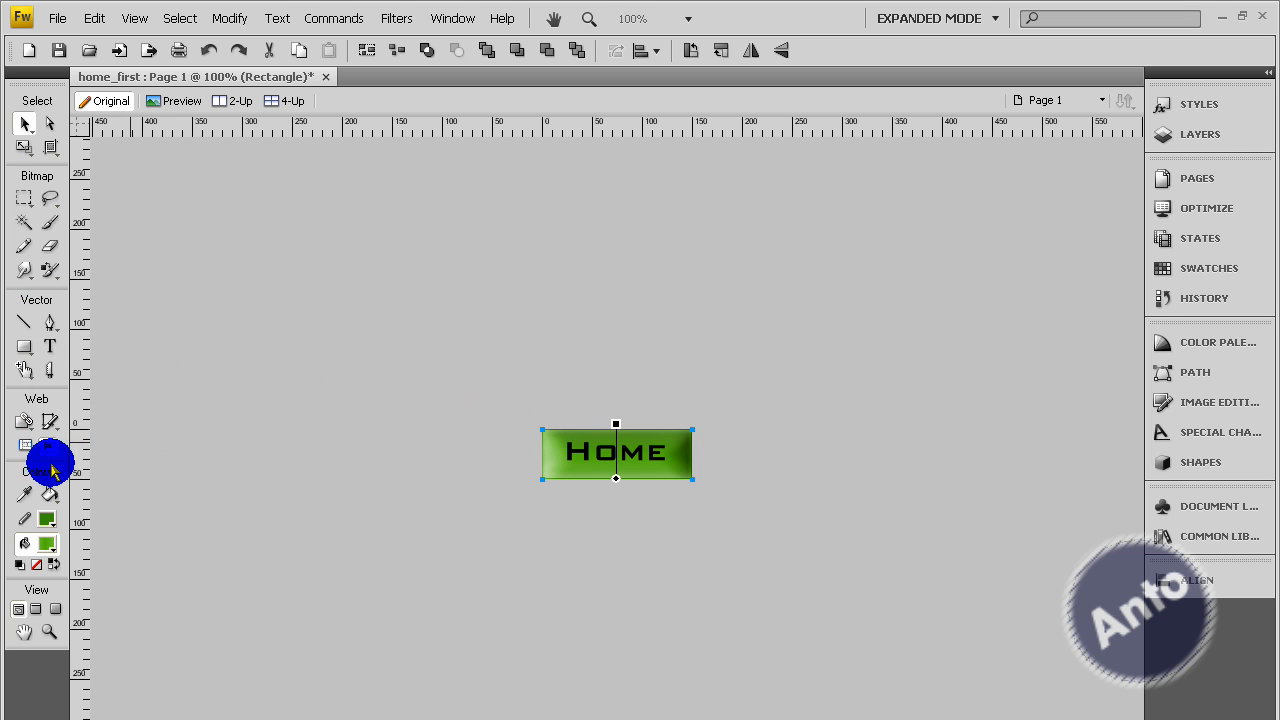
pyautogui.click(24, 345)
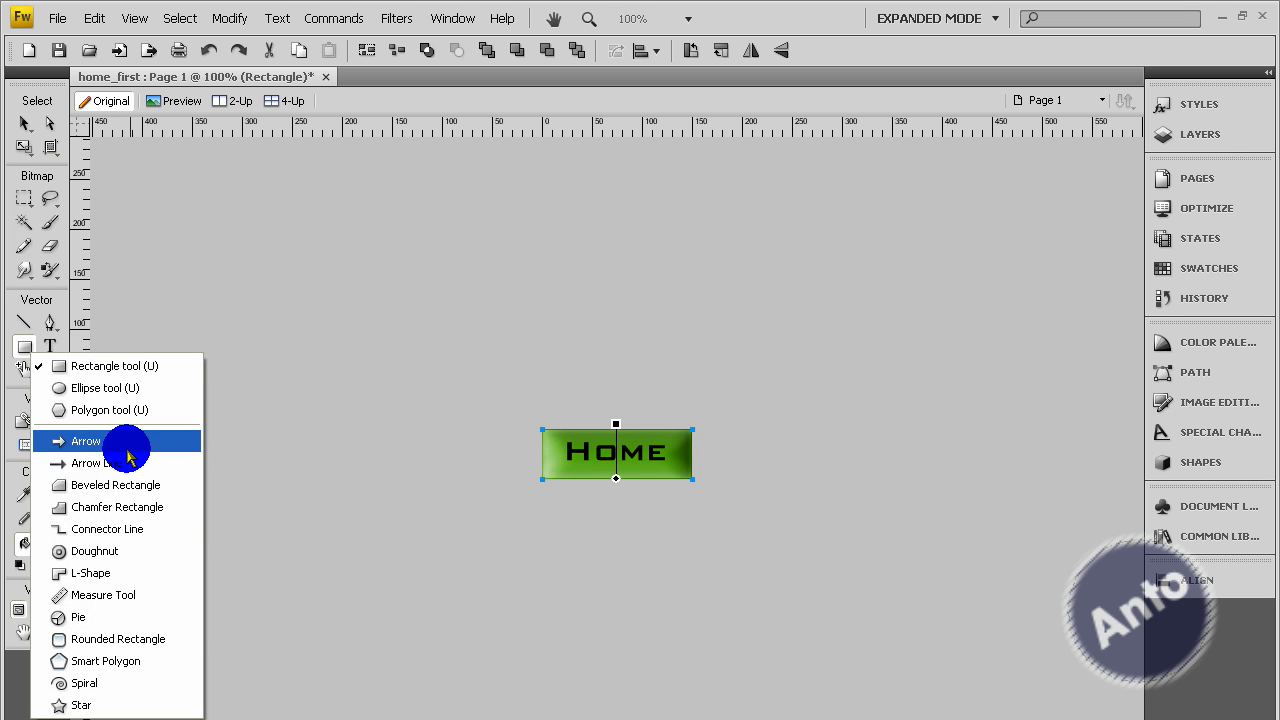
pyautogui.click(86, 441)
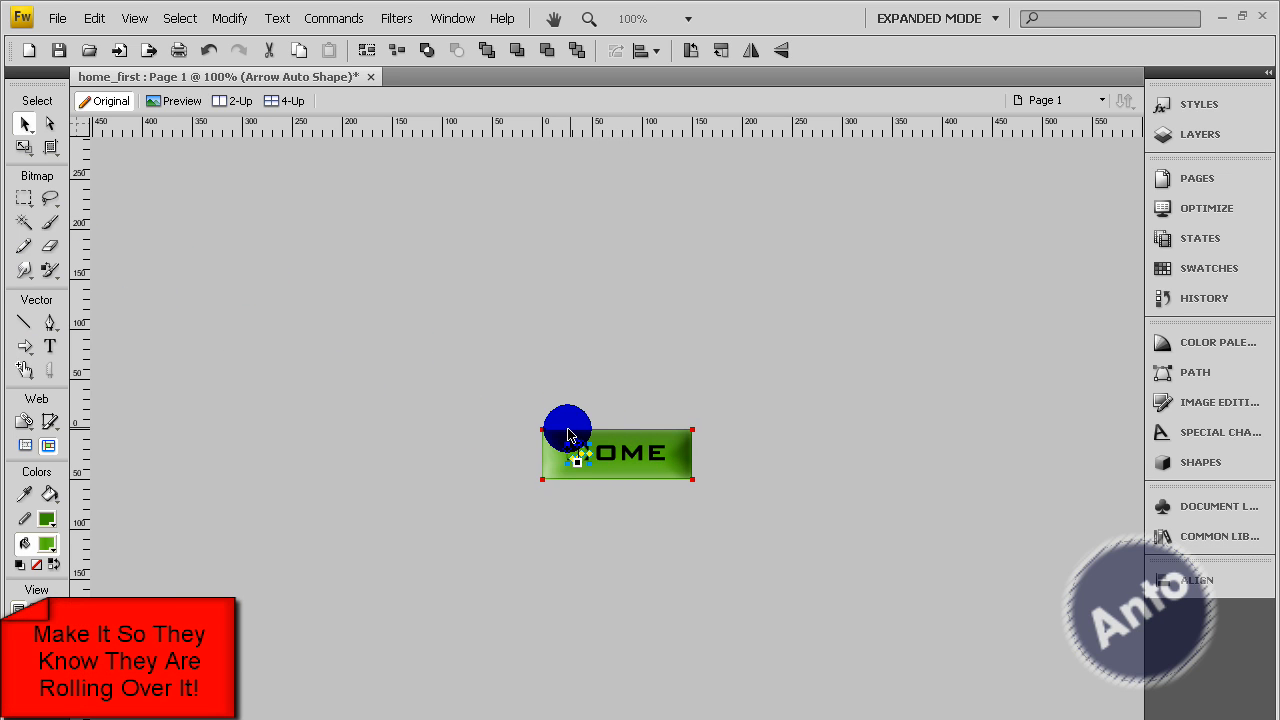
pyautogui.moveTo(567, 415); pyautogui.dragTo(499, 400)
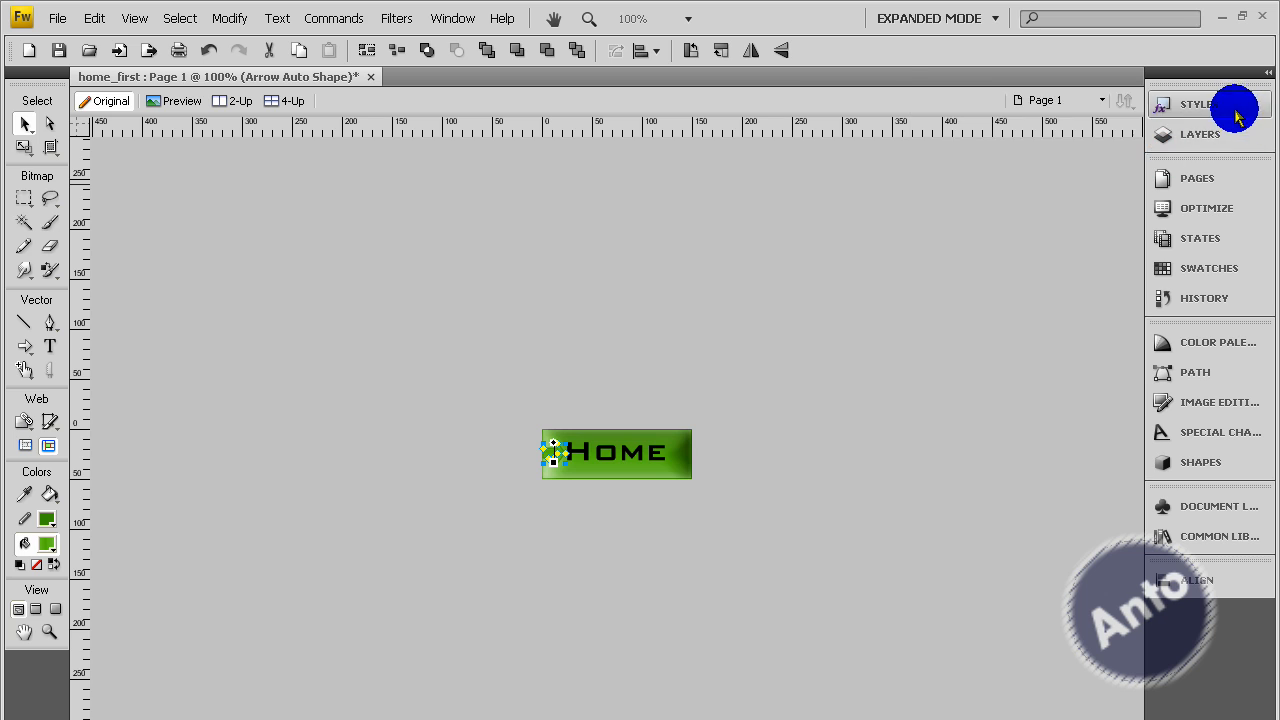
# Apply a preset style to make the arrow black, then deselect it.
pyautogui.click(1197, 104)
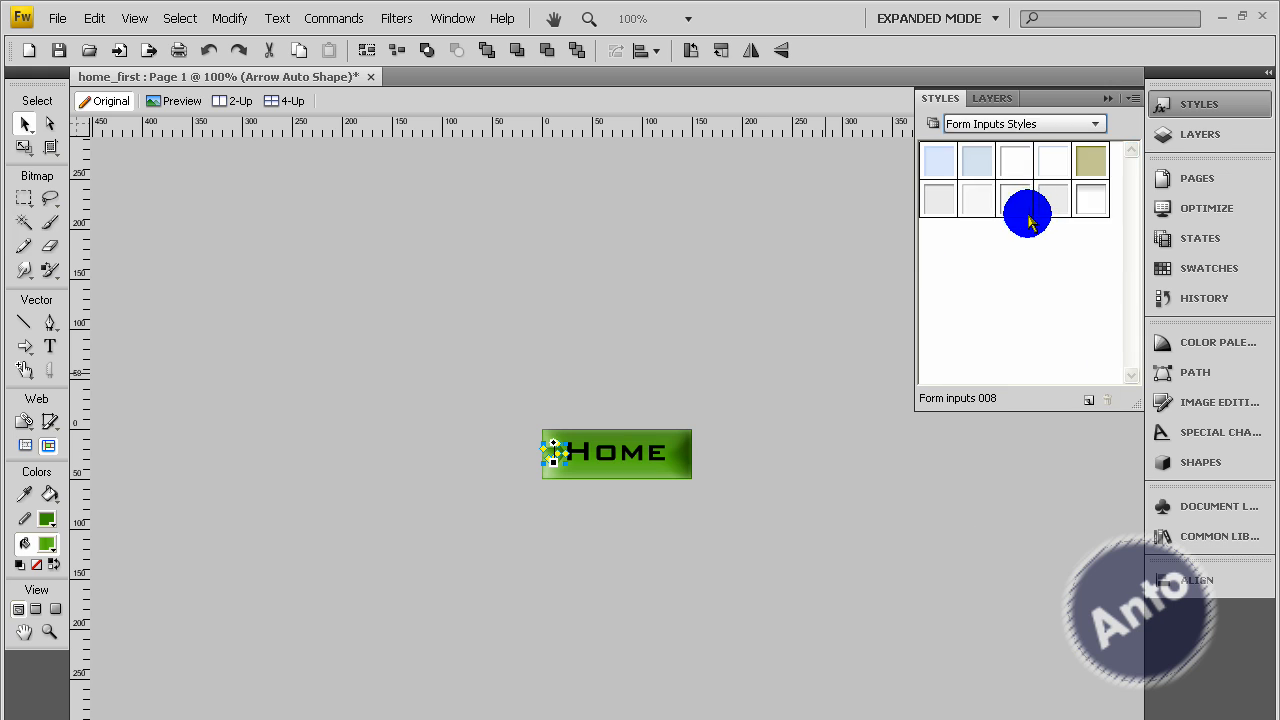
pyautogui.click(1023, 123)
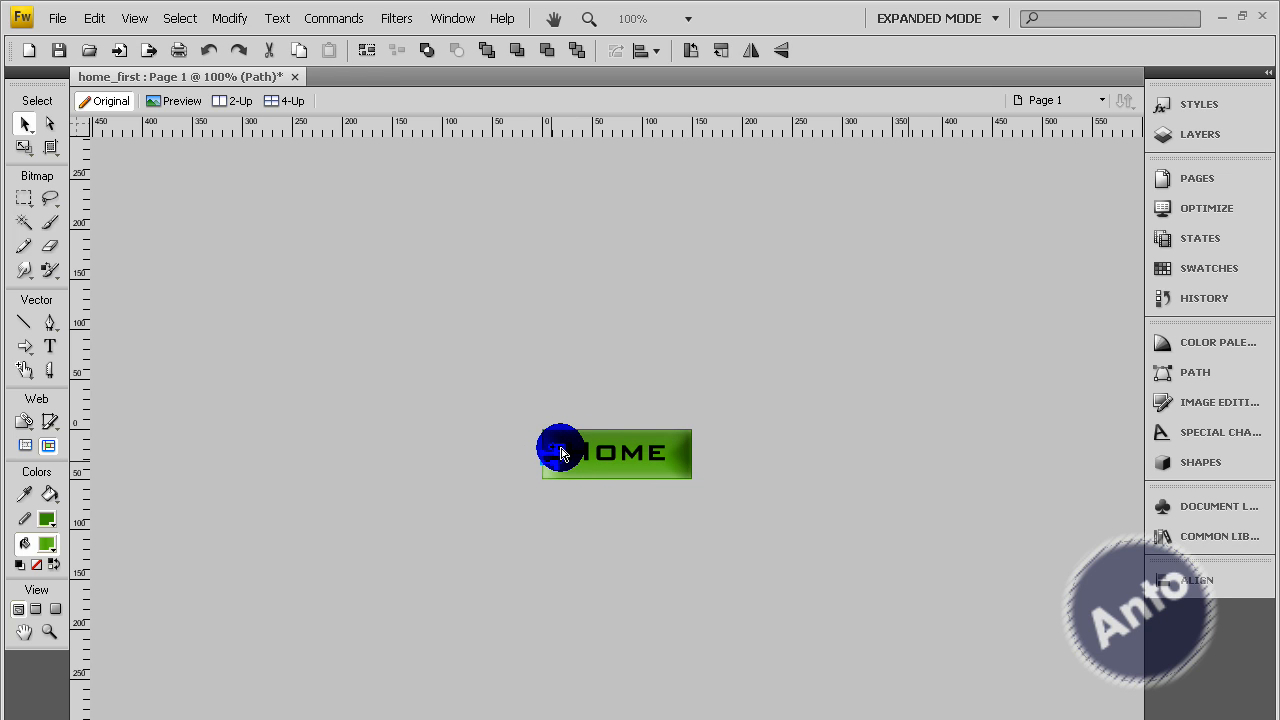
pyautogui.moveTo(565, 447); pyautogui.dragTo(553, 458)
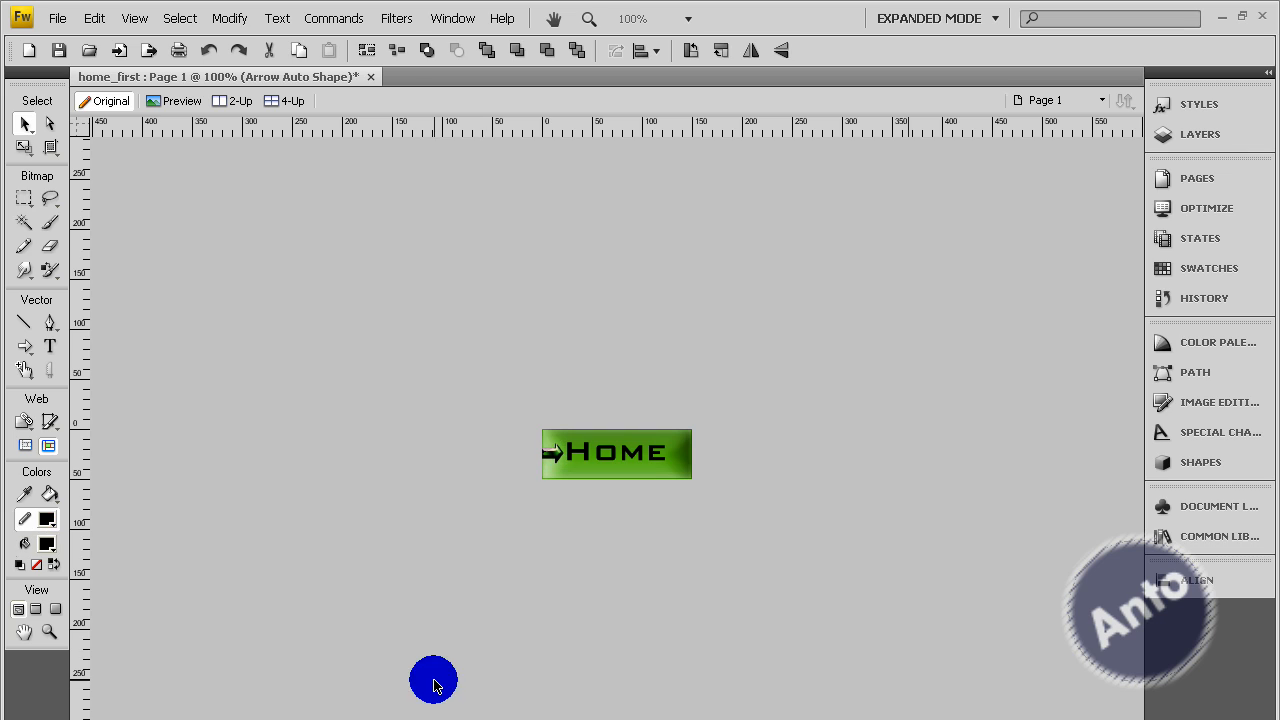
pyautogui.moveTo(433, 680); pyautogui.dragTo(255, 251)
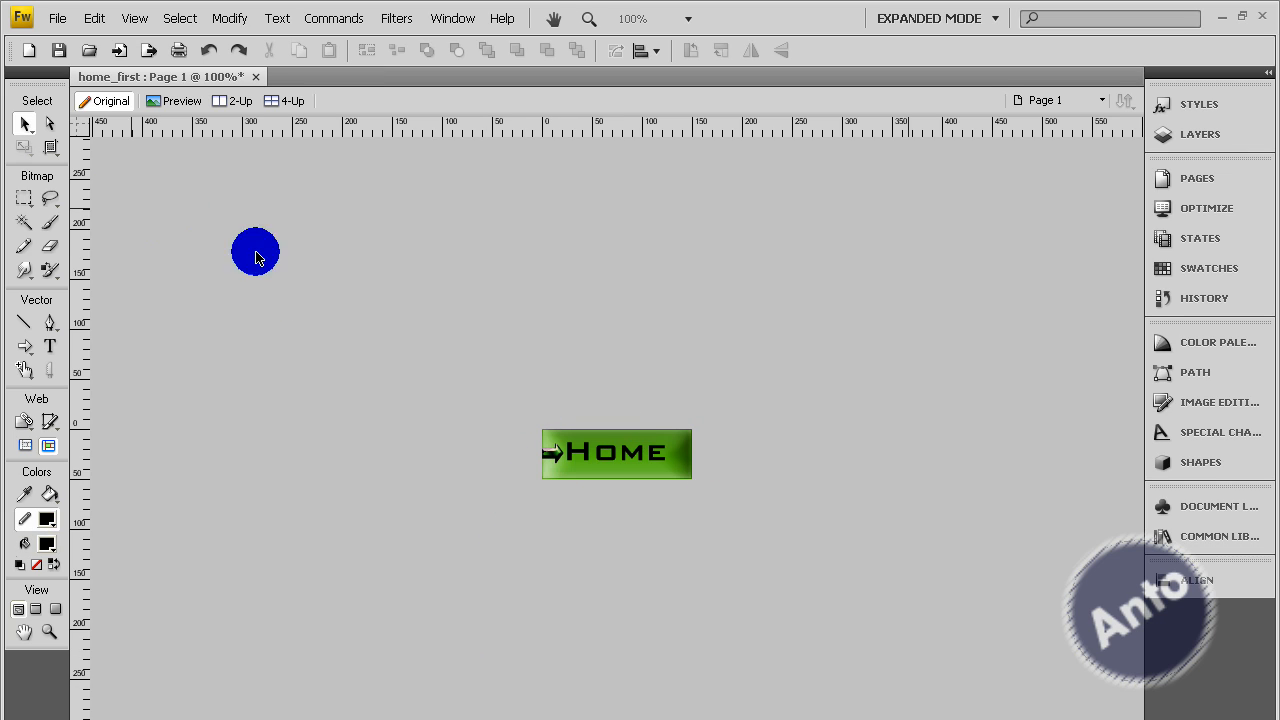
# Start a Save As for the arrowed button as a JPEG.
pyautogui.click(616, 453)
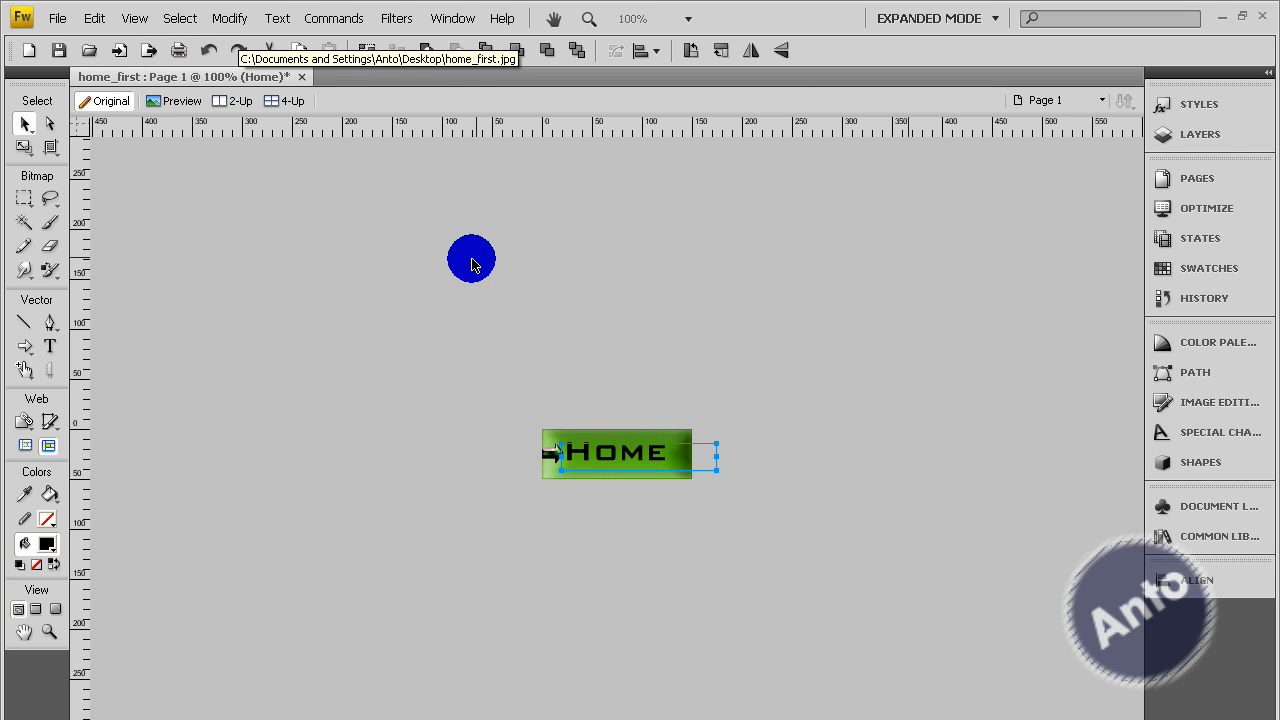
pyautogui.click(58, 18)
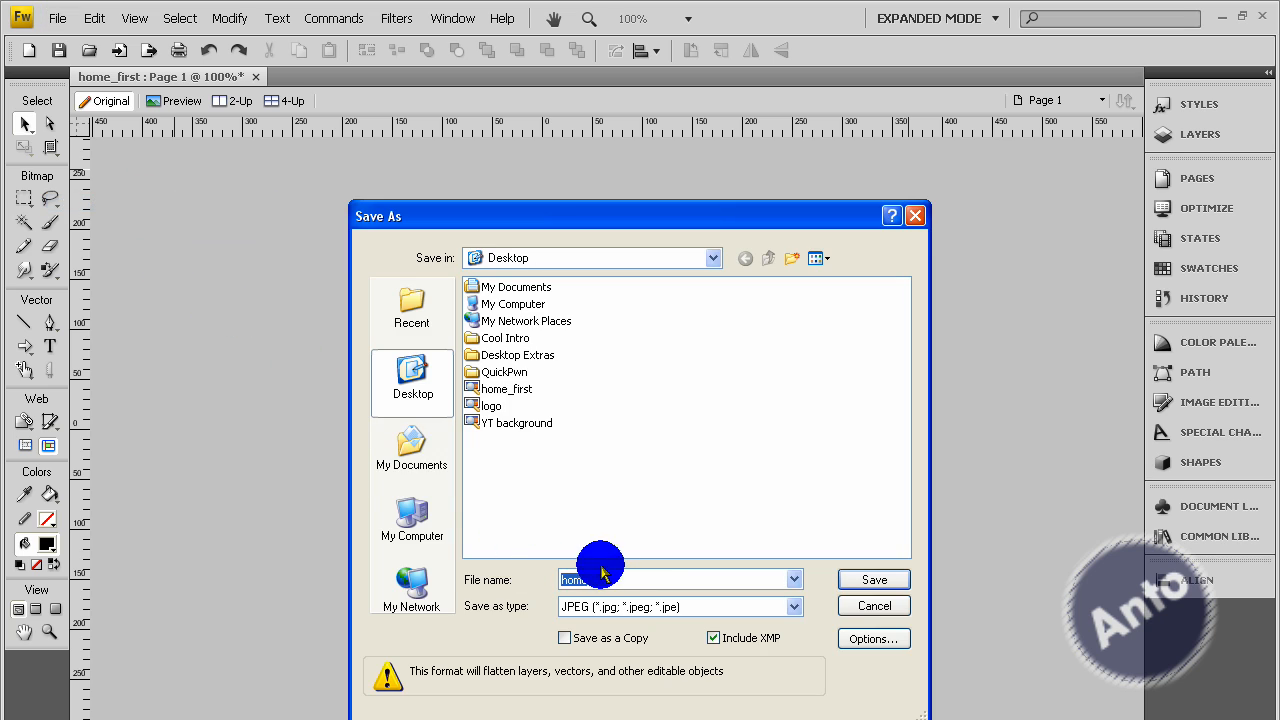
# Save the arrowed button as home_second and close the Fireworks file.
pyautogui.write('home_s')
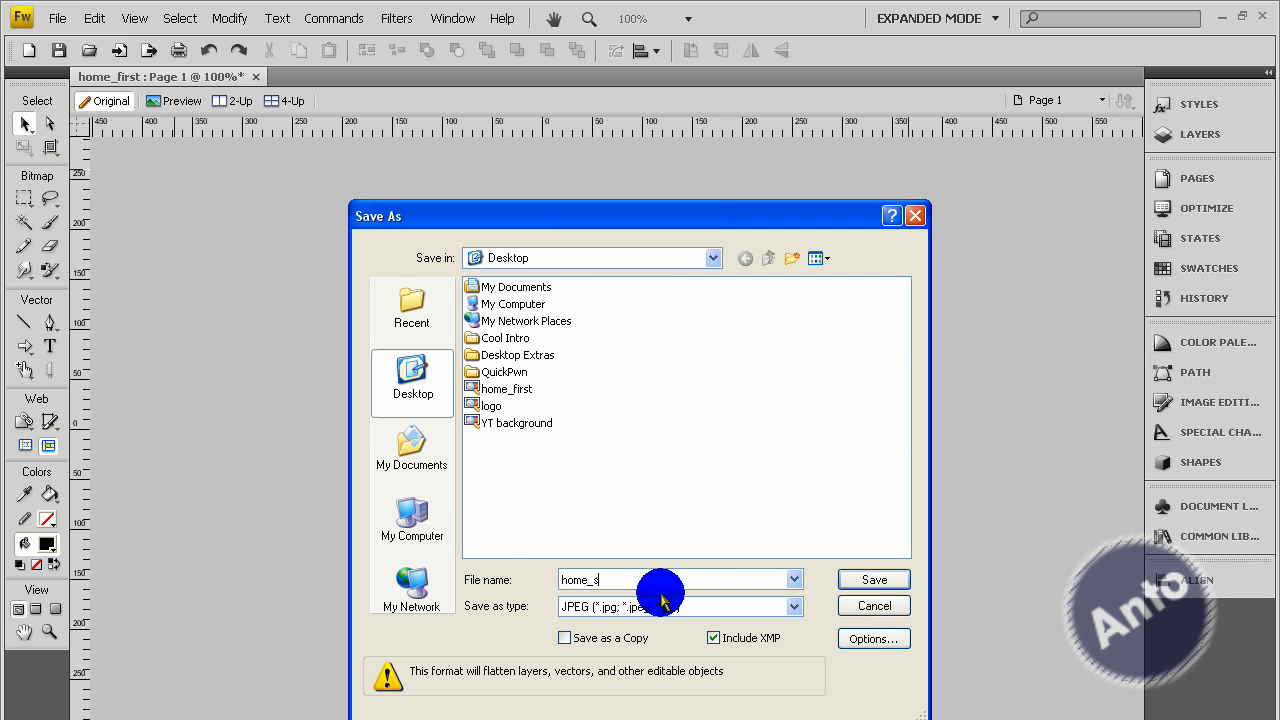
pyautogui.click(872, 579)
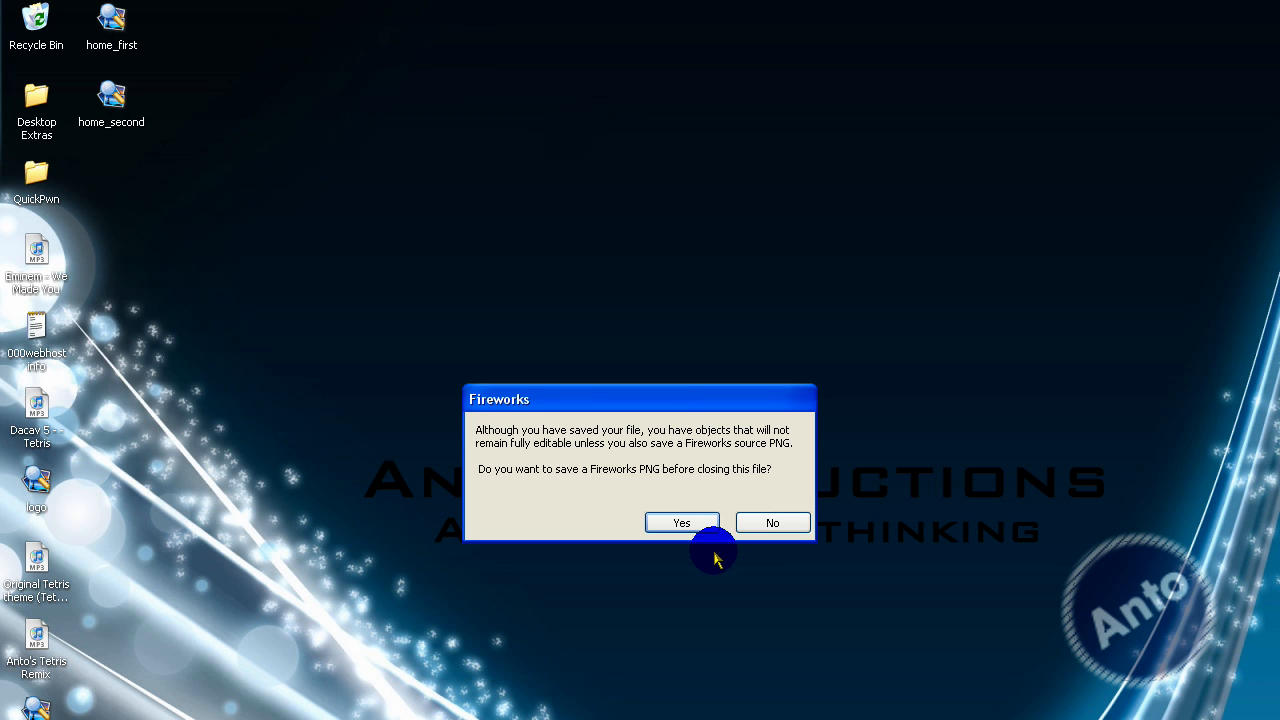
pyautogui.click(772, 522)
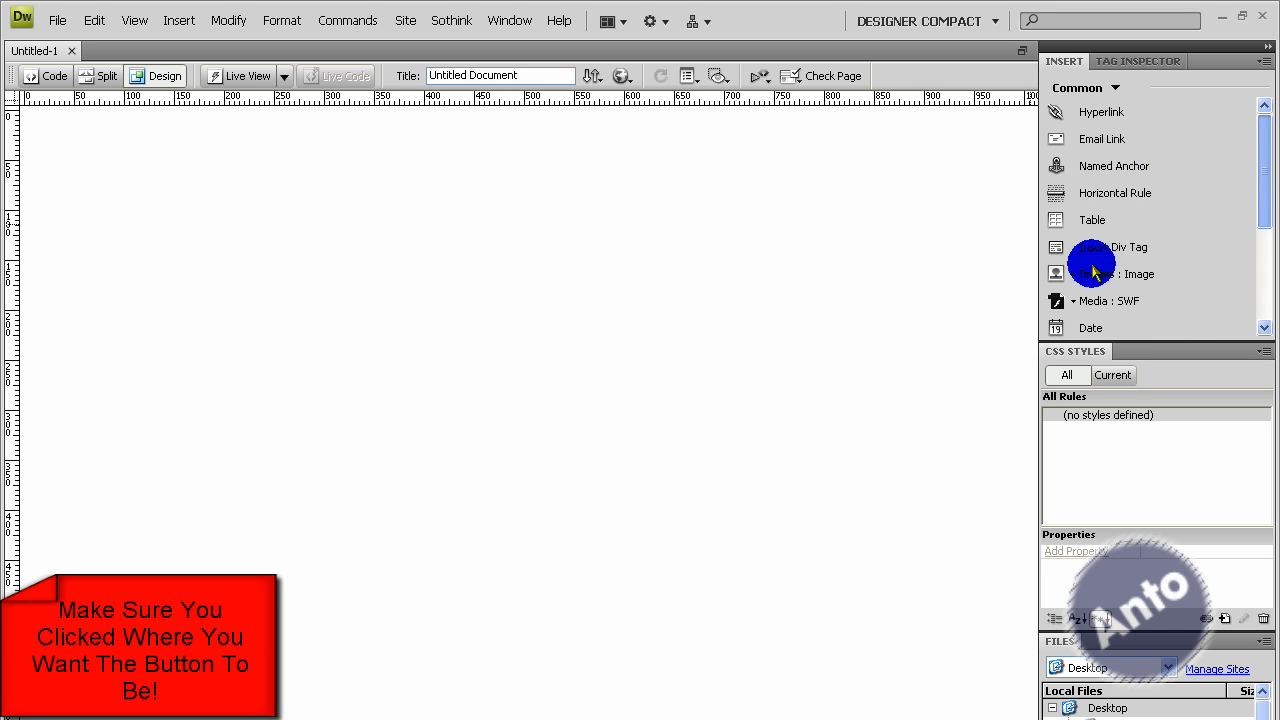
pyautogui.moveTo(1255, 170)
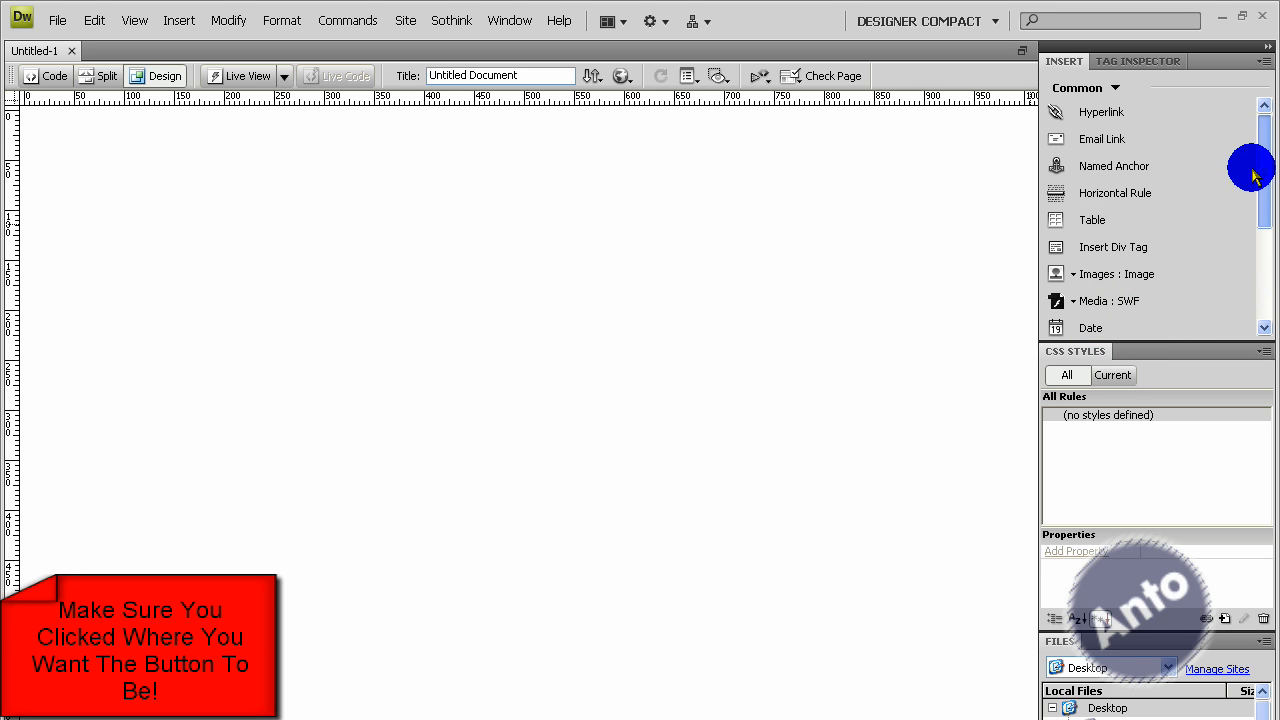
# Choose Rollover Image from Dreamweaver's Images dropdown in the Insert panel.
pyautogui.click(1098, 274)
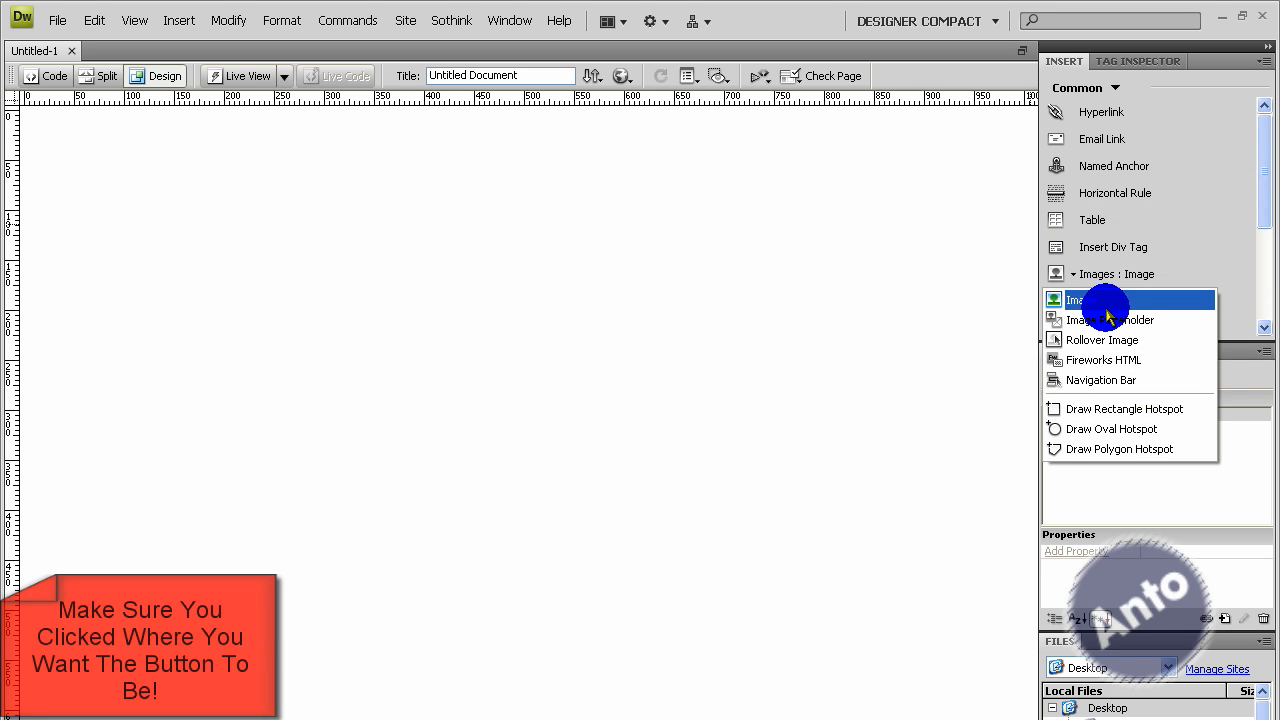
pyautogui.moveTo(1100, 380)
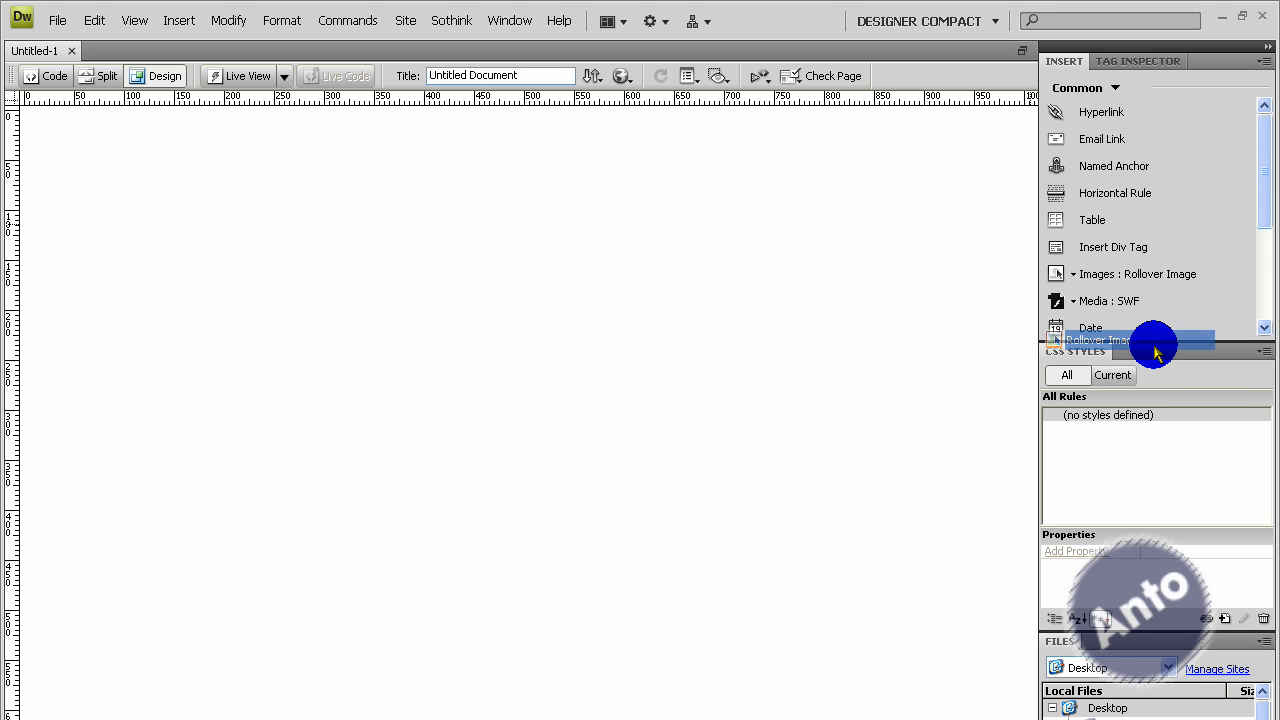
pyautogui.click(1096, 340)
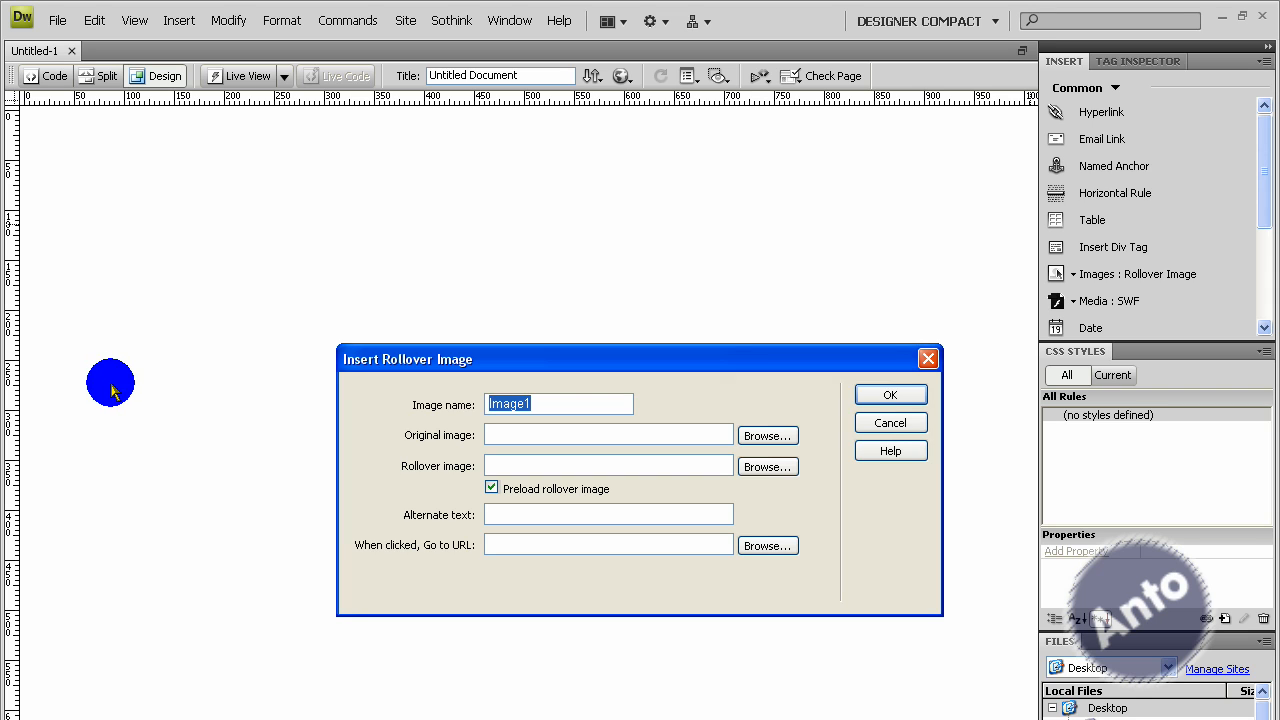
# Name the rollover image 'home', using home_first as original and home_second as rollover image.
pyautogui.write('home')
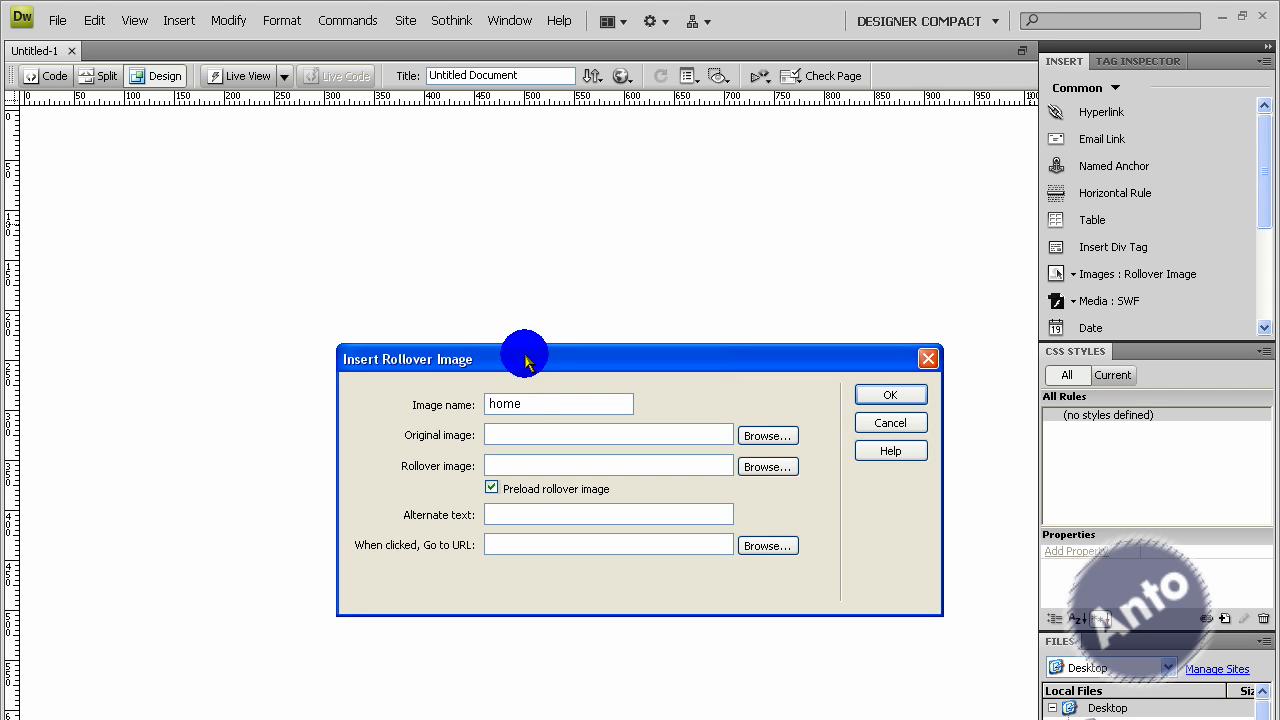
pyautogui.click(608, 434)
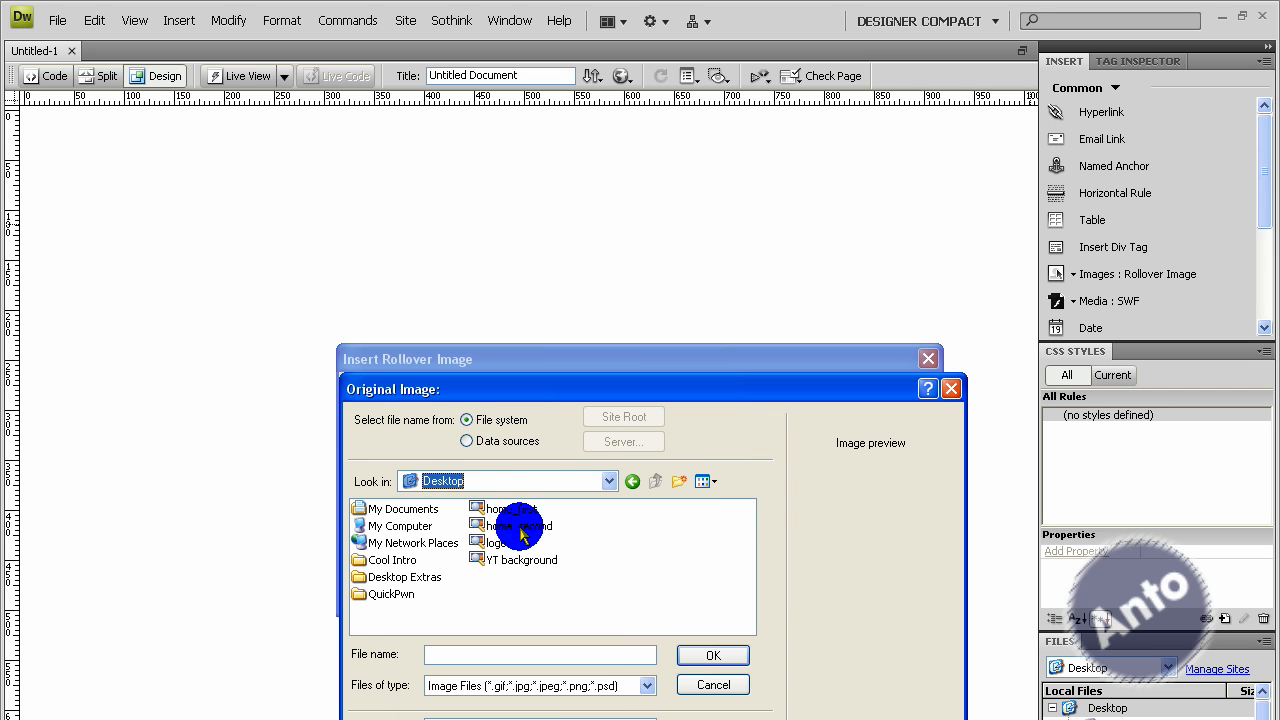
pyautogui.moveTo(518, 405)
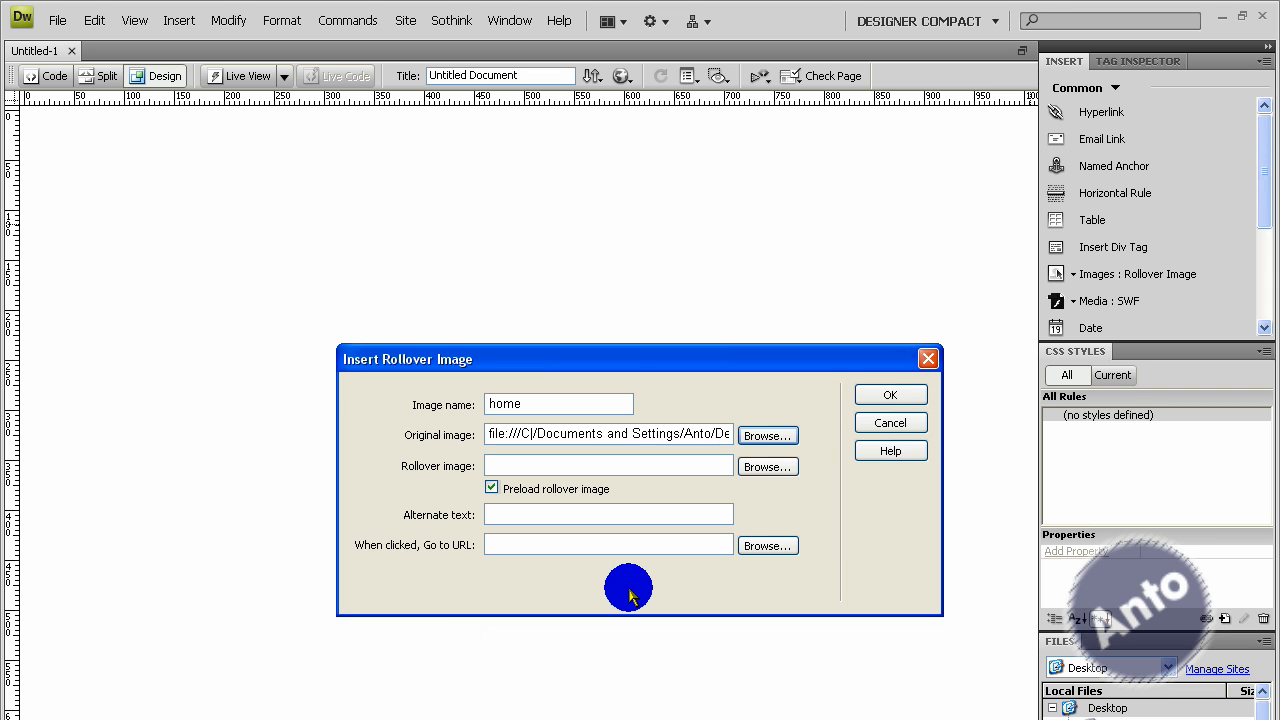
pyautogui.moveTo(818, 463)
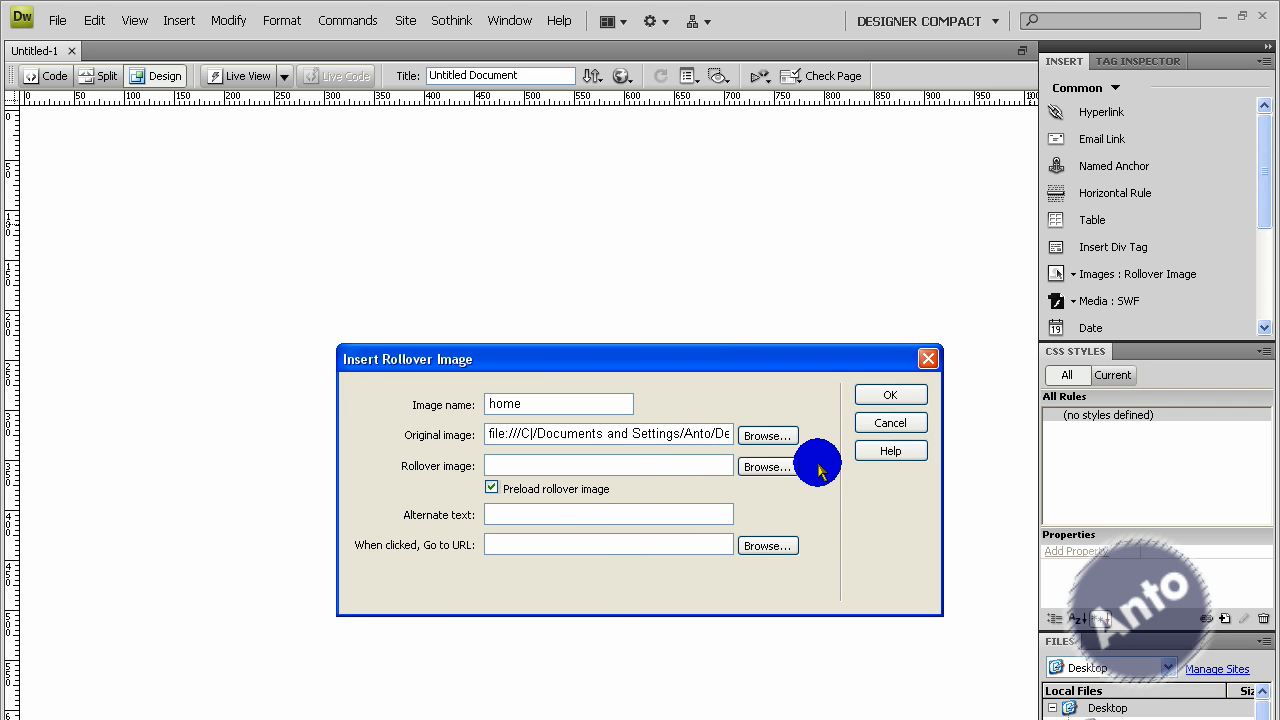
pyautogui.click(767, 466)
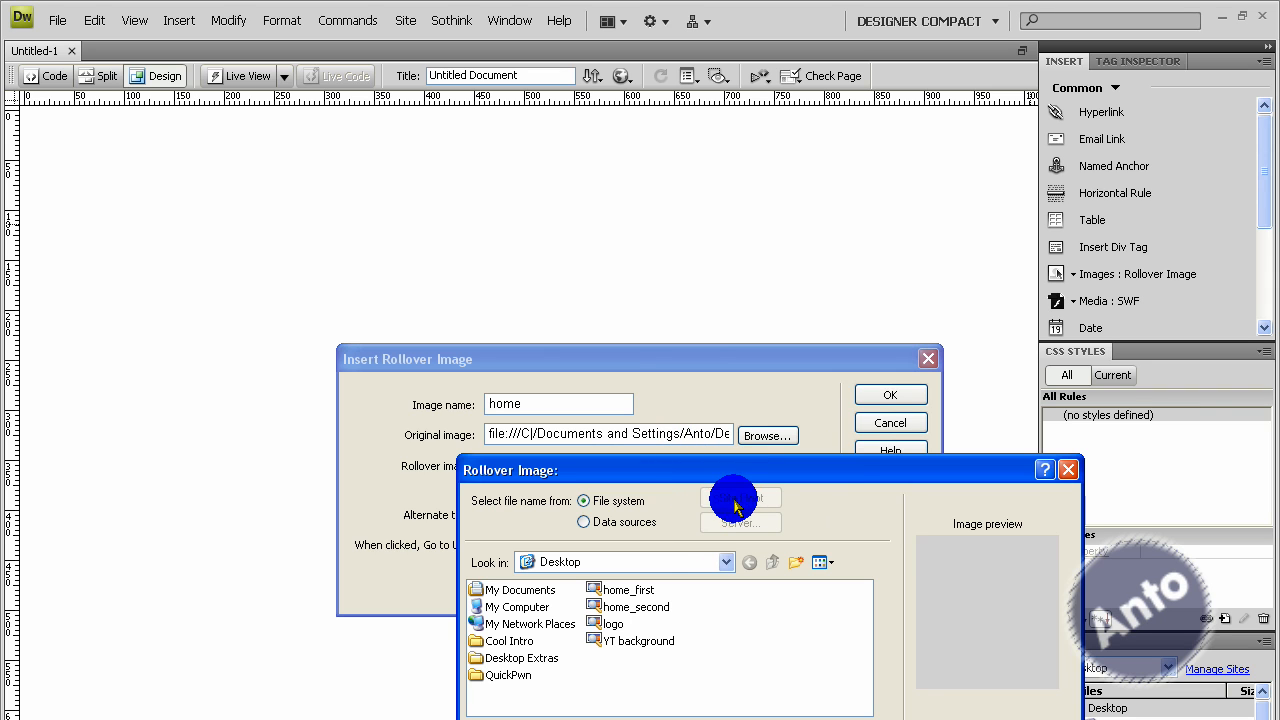
pyautogui.click(635, 606)
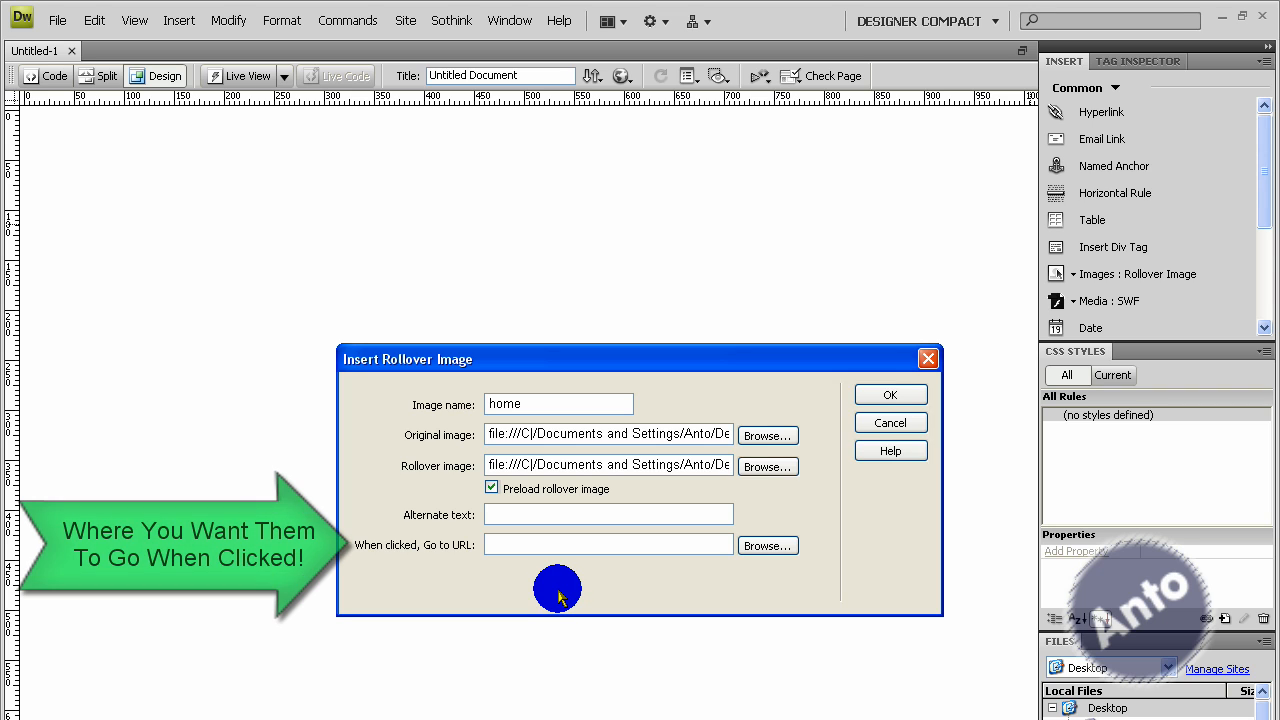
# Link the rollover button to the index page and insert it.
pyautogui.write('index.h')
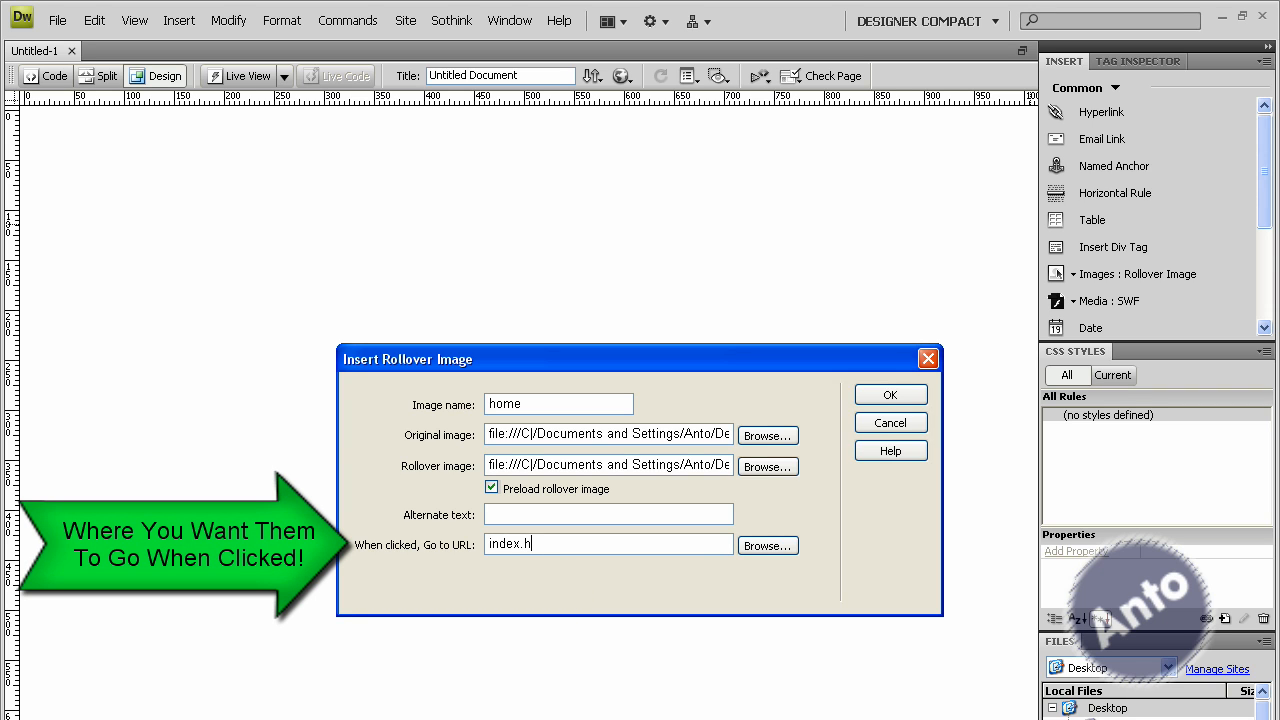
pyautogui.click(889, 394)
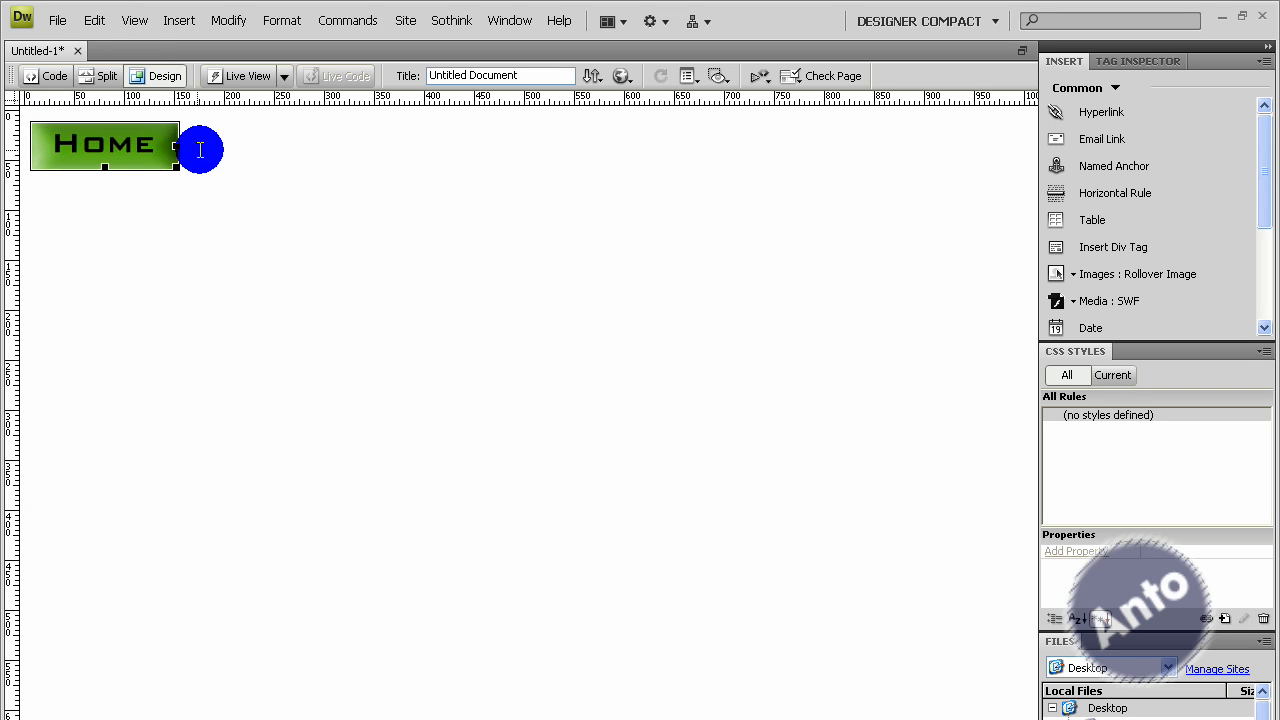
pyautogui.click(57, 20)
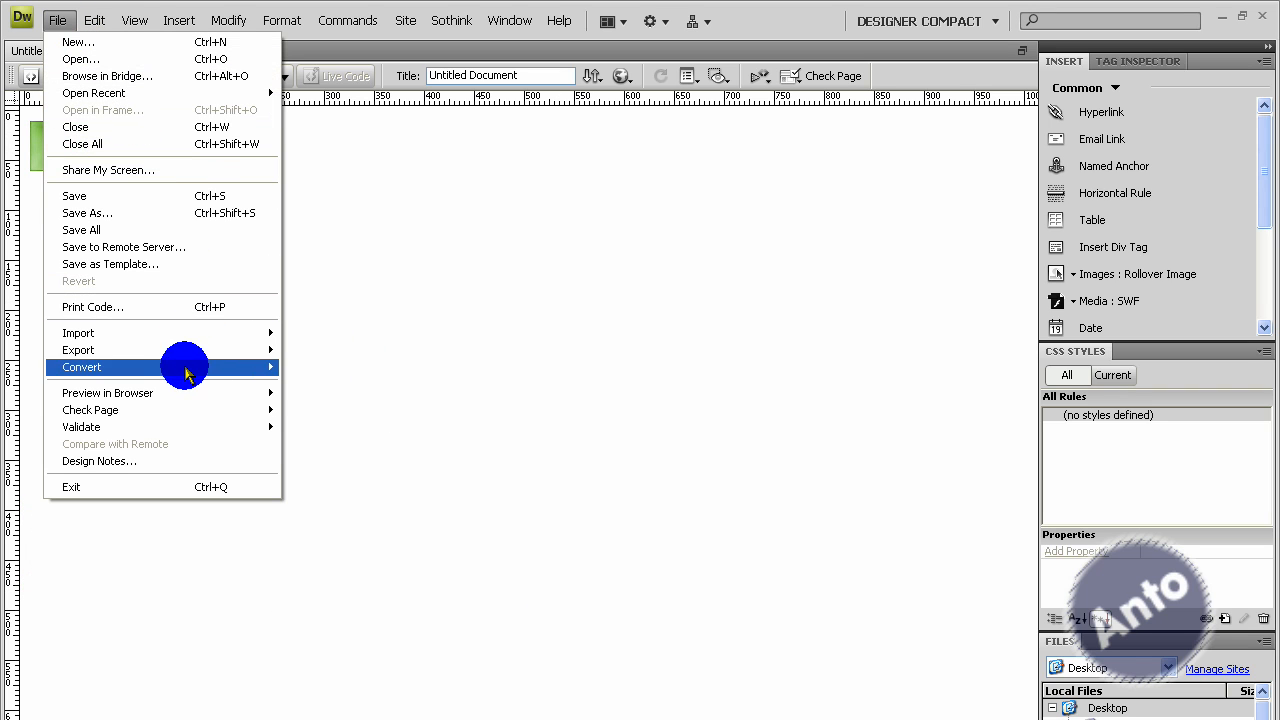